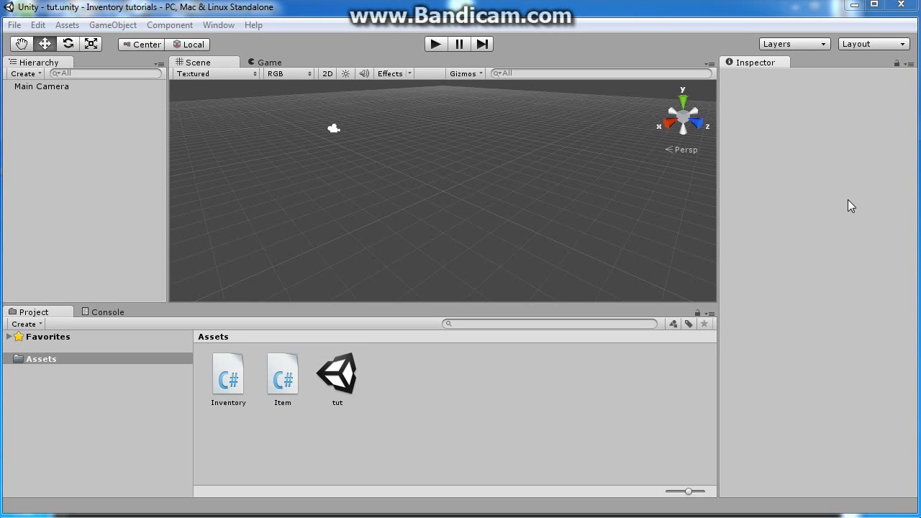
mouse_move(501, 380)
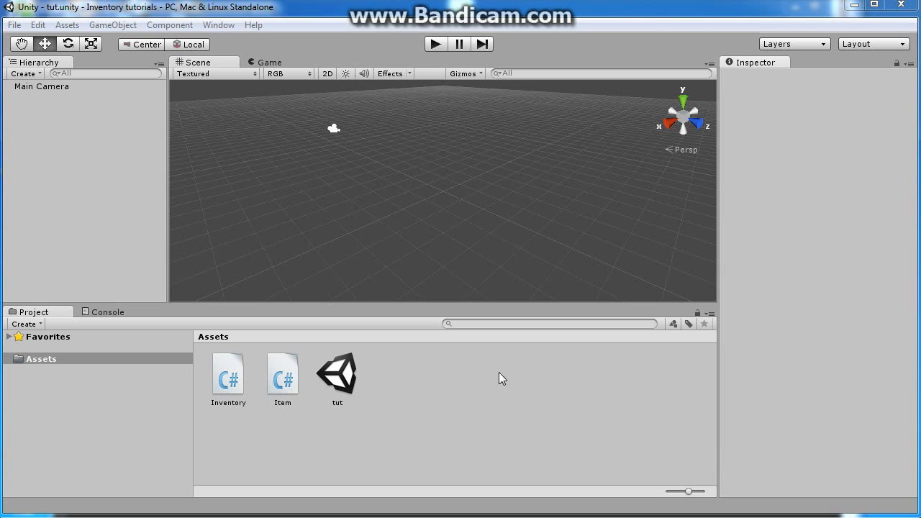
Step: Select the Item script in Assets to preview its code in the Inspector
left_click(282, 373)
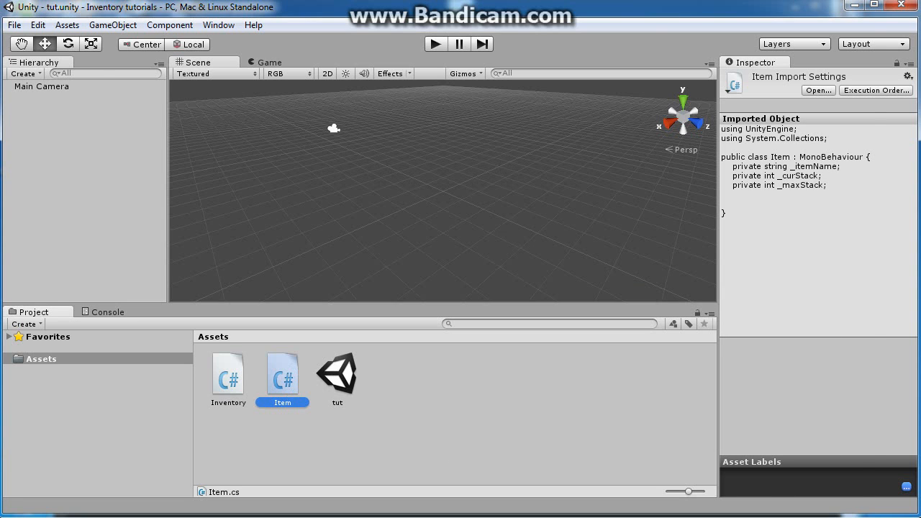
Step: Add 'private Texture2D _itemIcon;' below _maxStack in Item.cs and save
double_click(282, 371)
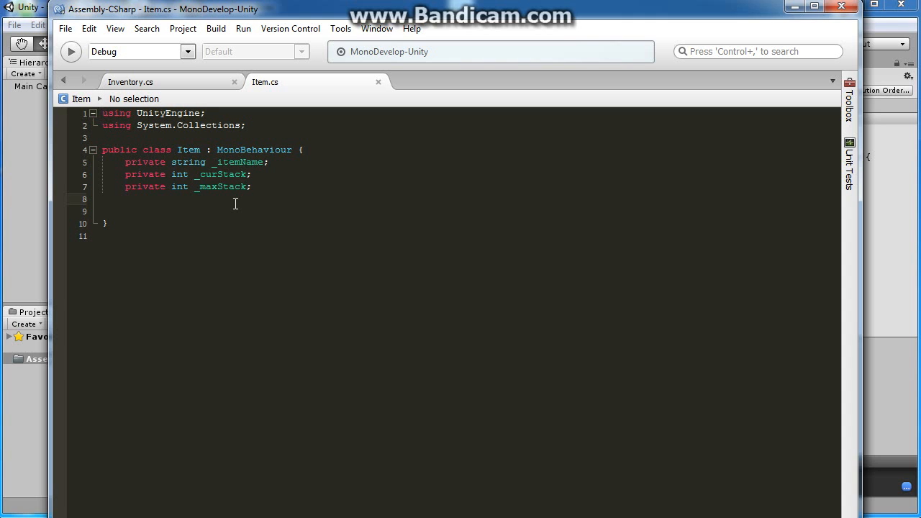
type("private")
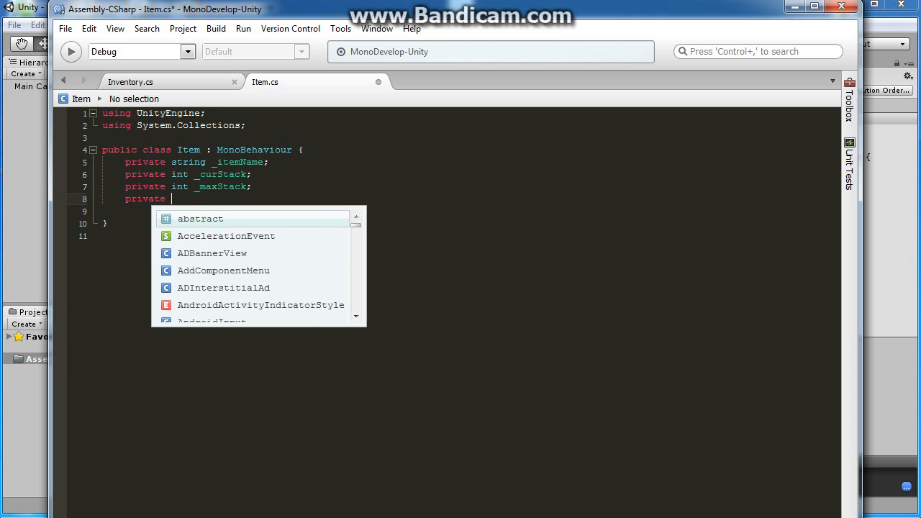
type("Texture2D _")
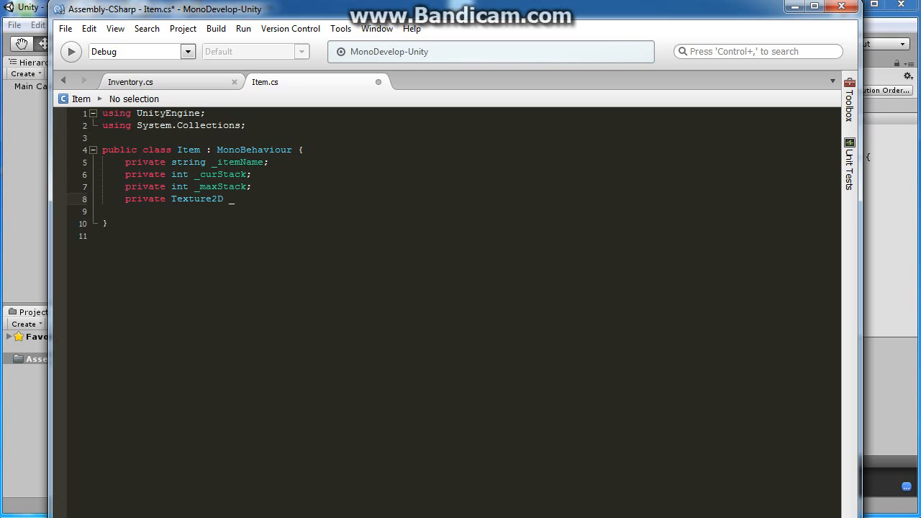
type("itemIcon;")
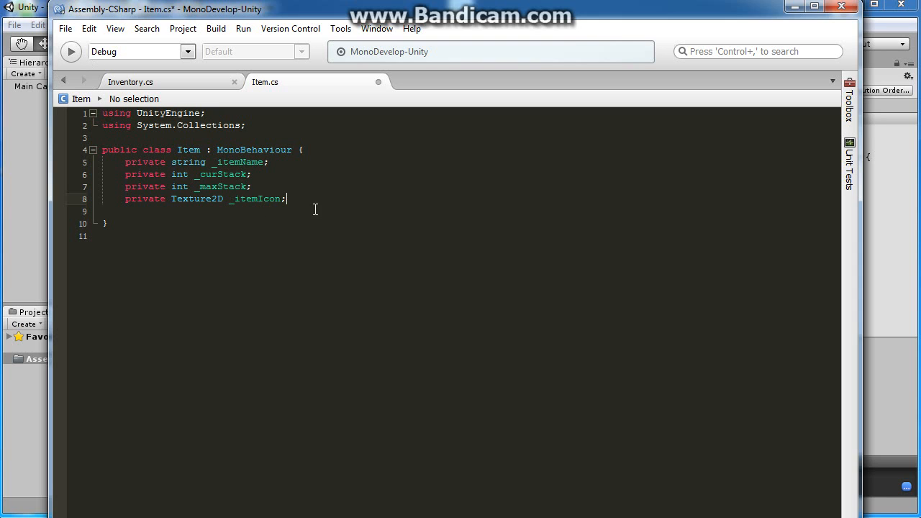
key("ctrl+s")
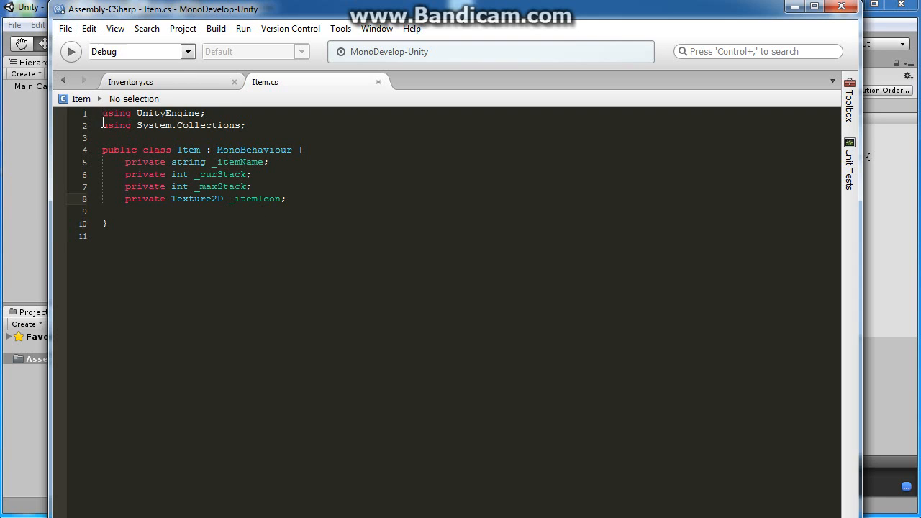
mouse_move(173, 81)
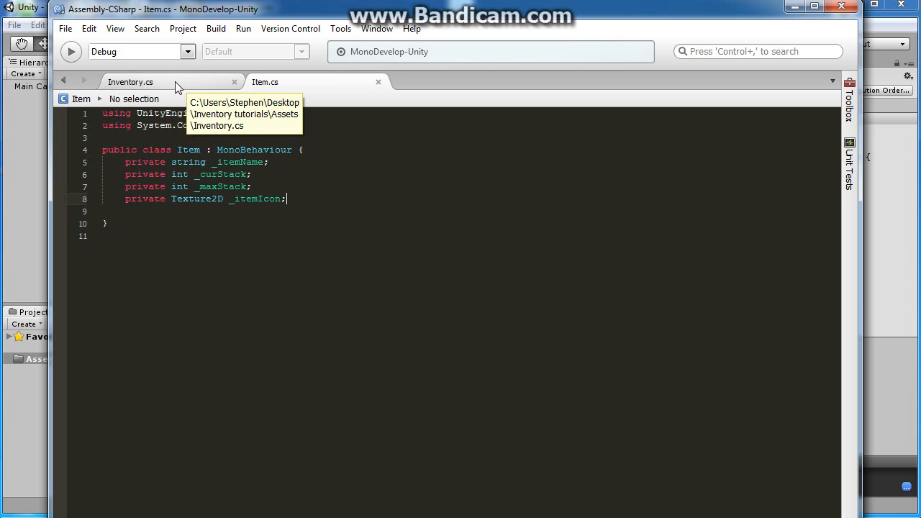
Step: Declare a 'private int maxInventory;' field in Inventory.cs
left_click(130, 80)
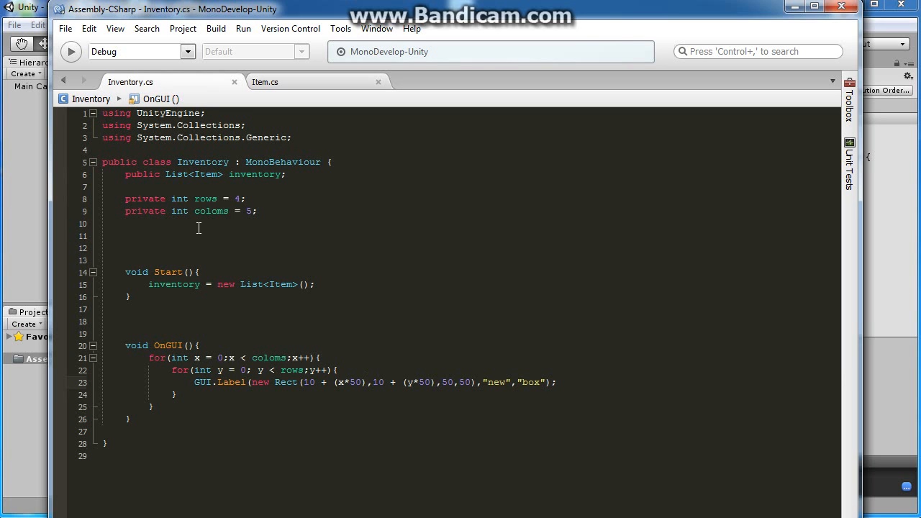
type("private int")
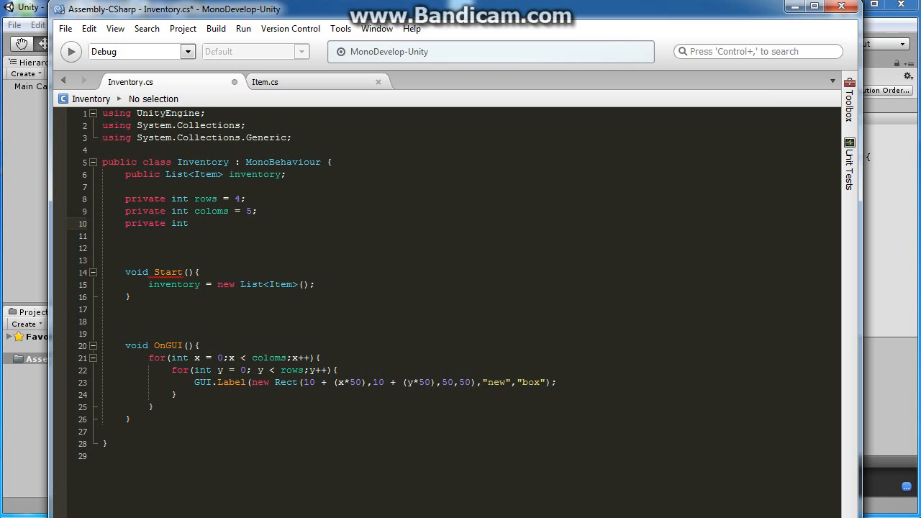
type("max")
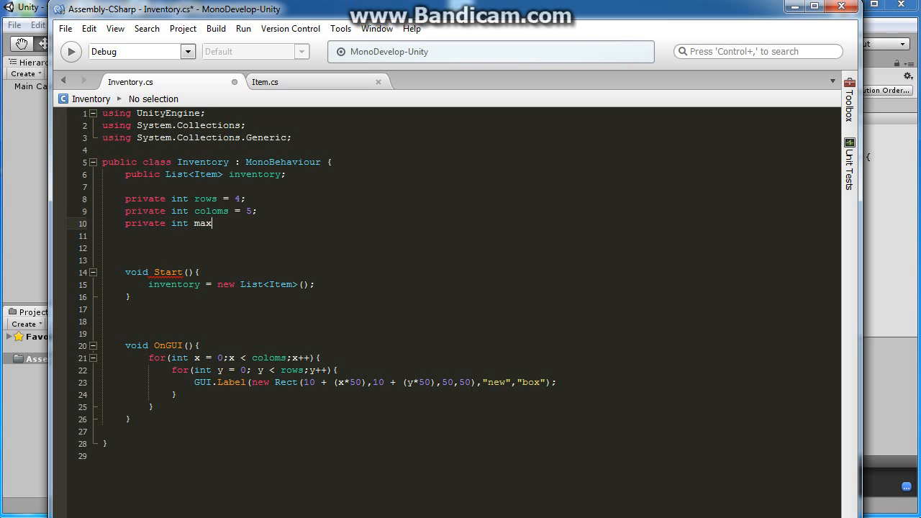
type("Inventory;")
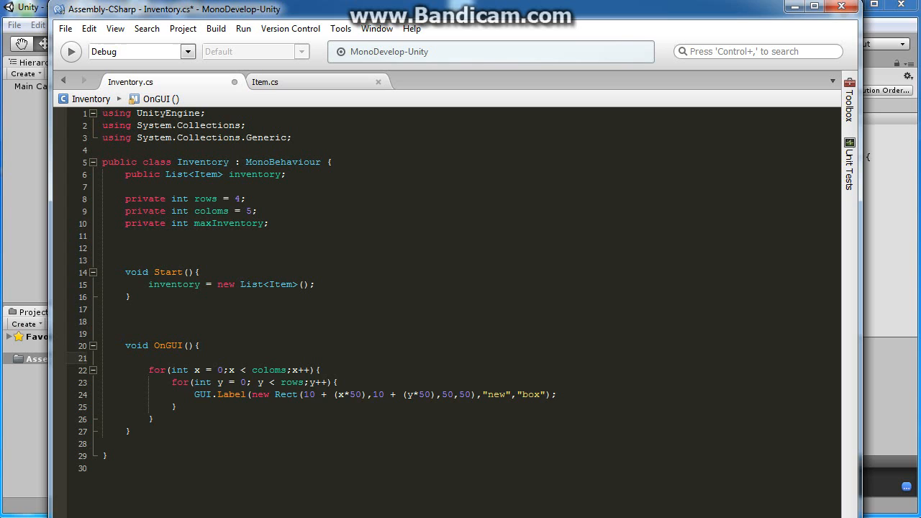
Step: Declare 'int emptySlot;' inside OnGUI
type("int e")
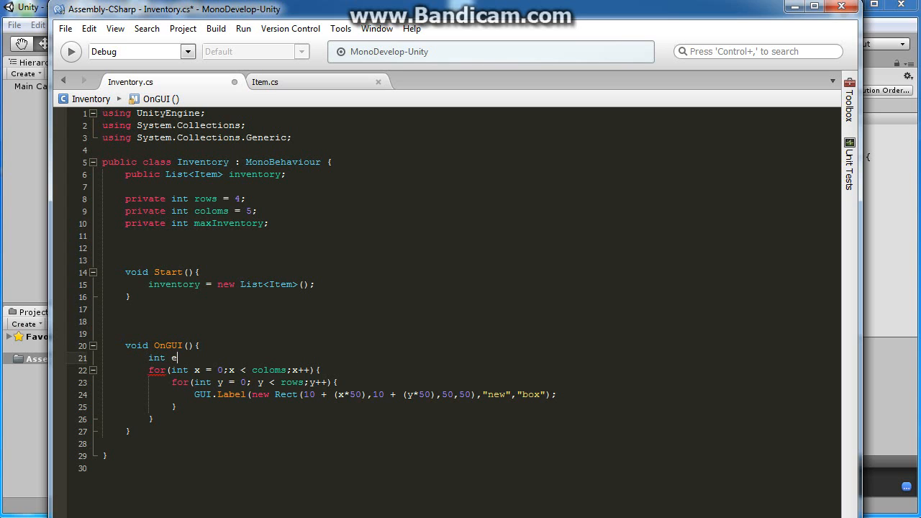
type("mpty")
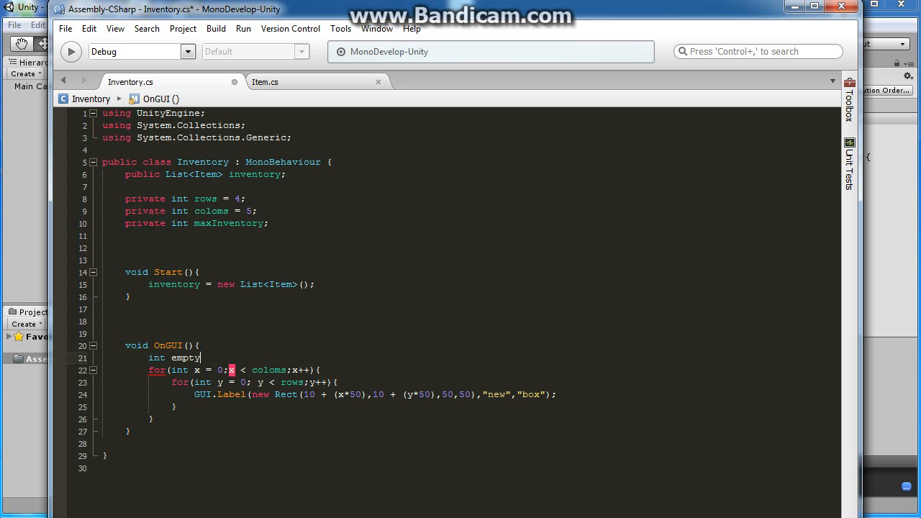
type("Slot")
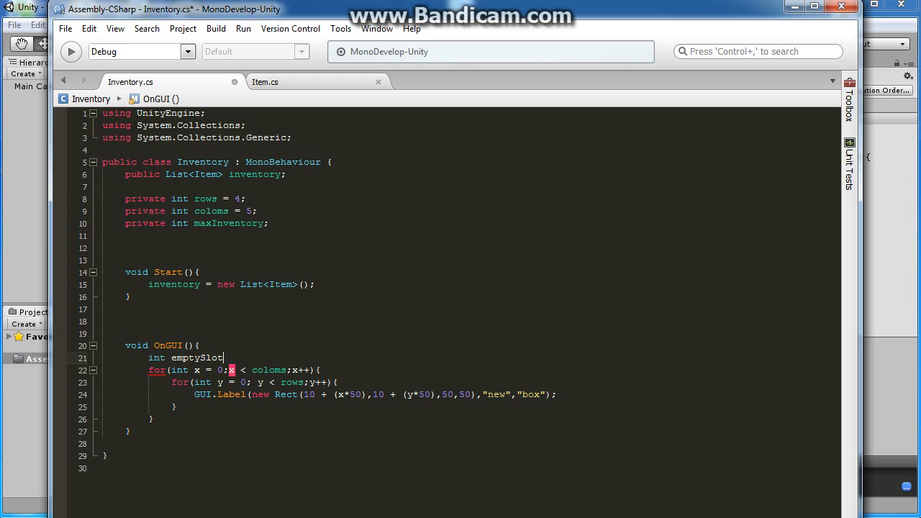
type(";")
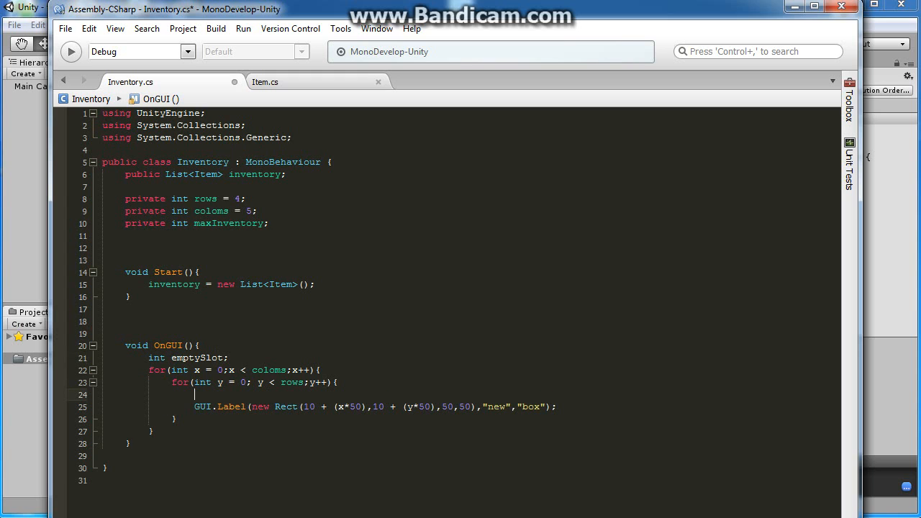
Step: Wrap the GUI.Label call in if(emptySlot < maxInventory){...}
type("if(")
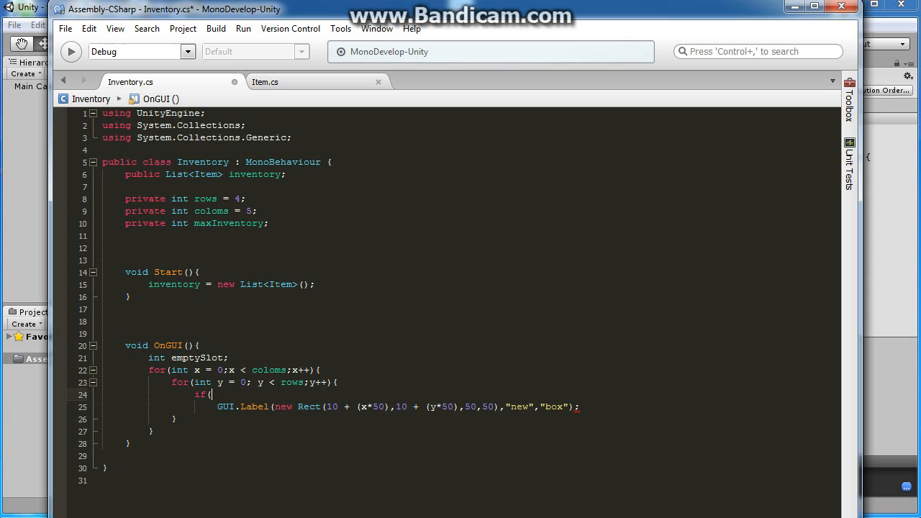
type("emptySlot <")
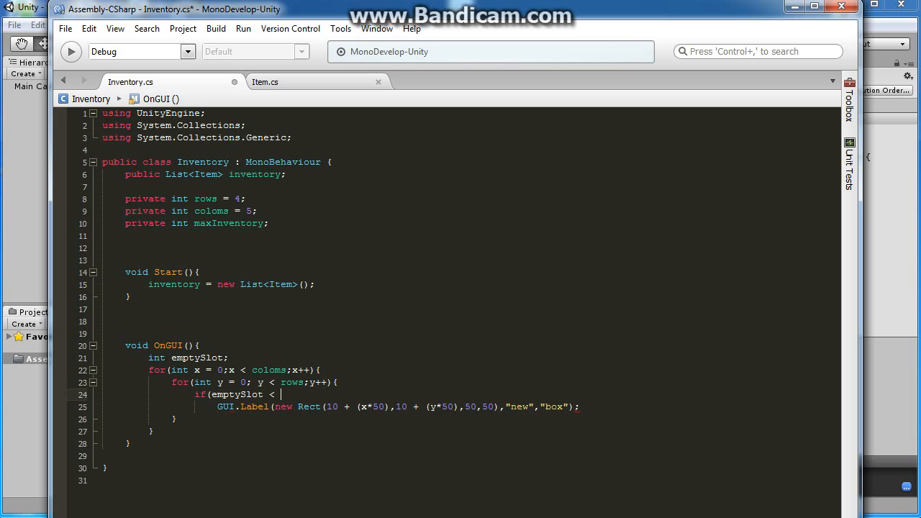
type("maxInventor")
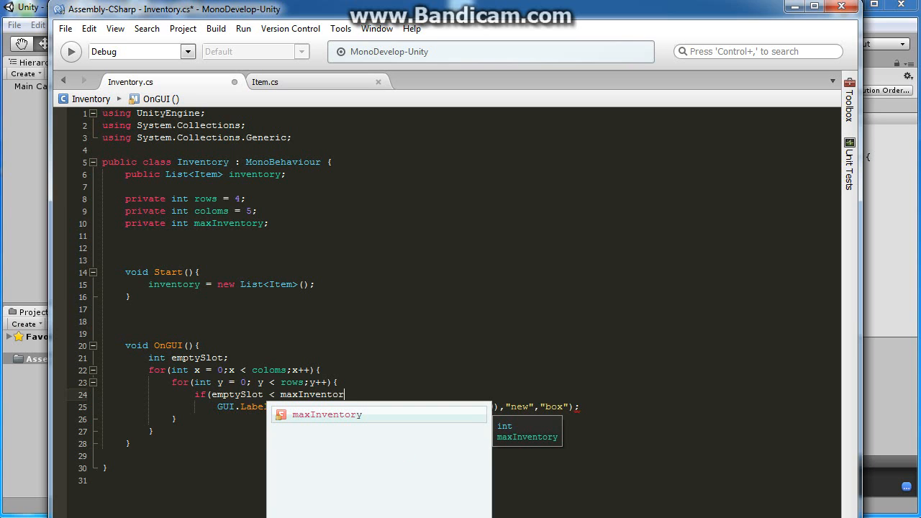
key("Return")
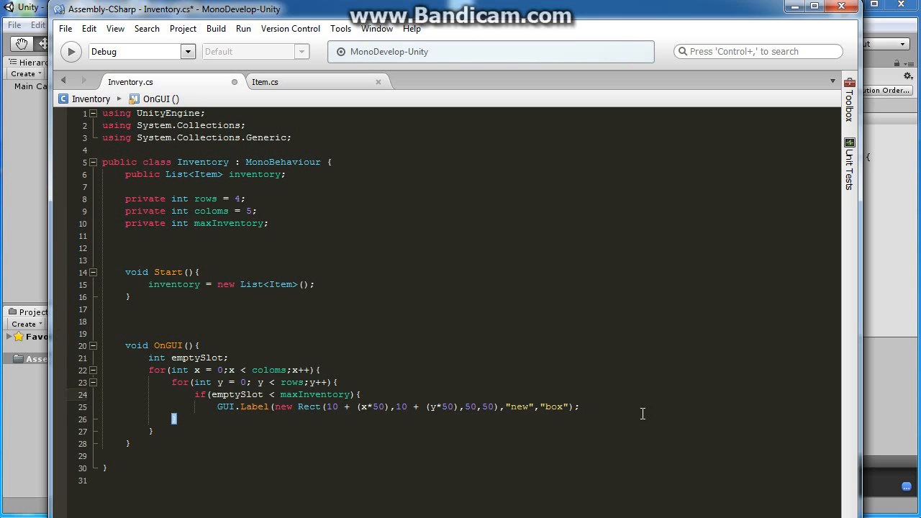
type(" = 0")
key("Return")
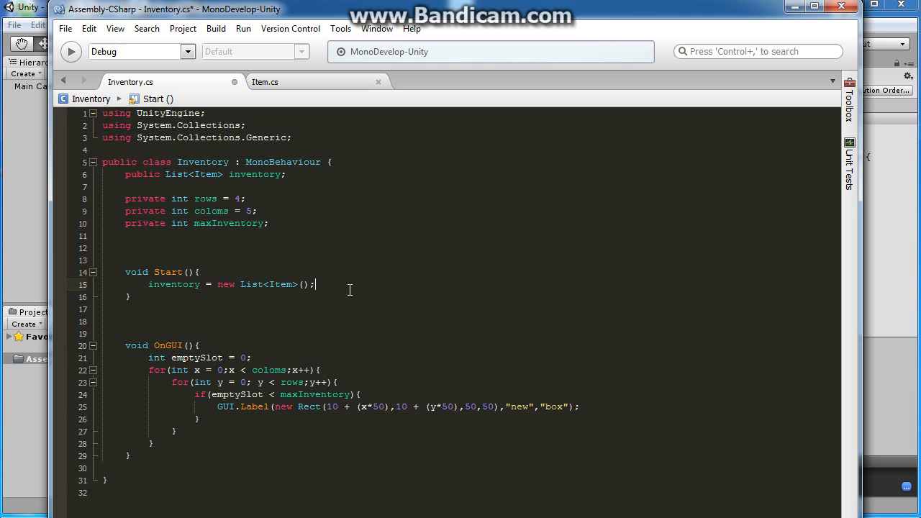
Step: Set maxInventory = rows * coloms in Start, blank the slot label text, and return to Unity
type("maxInventory =")
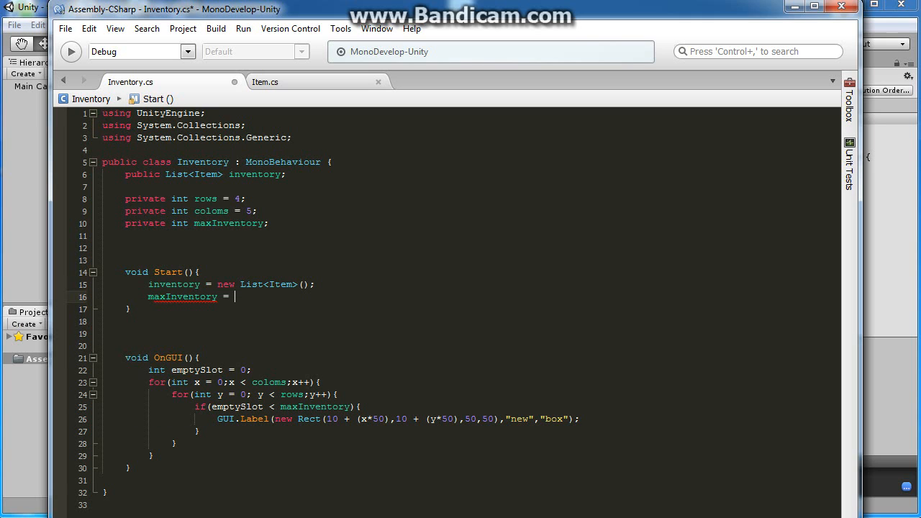
type("rows")
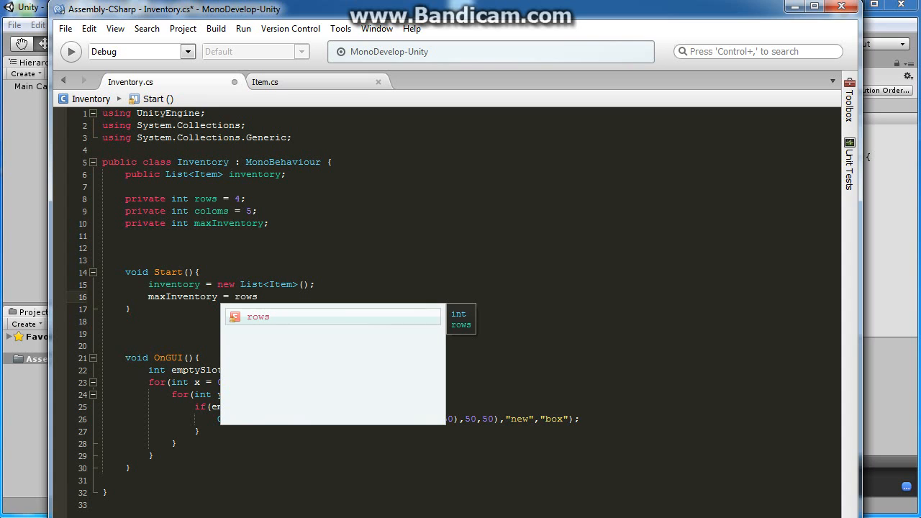
type("* coloms;")
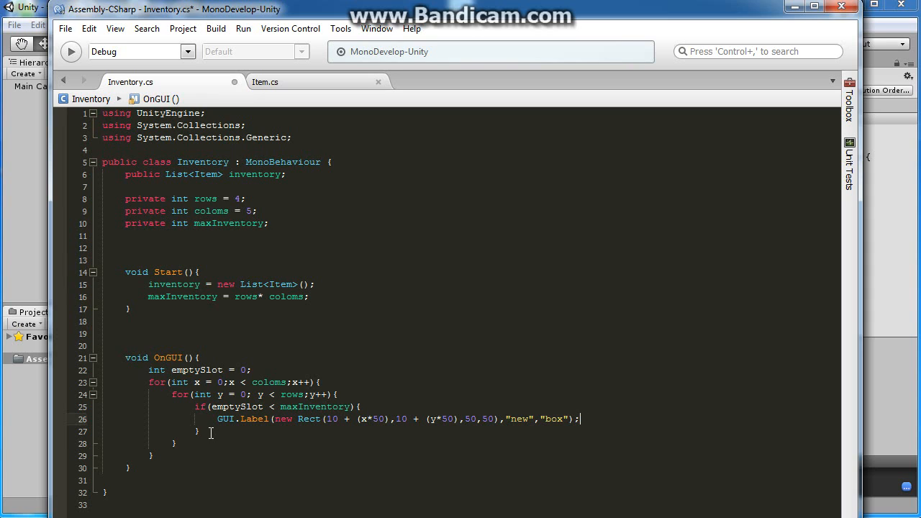
left_click(581, 418)
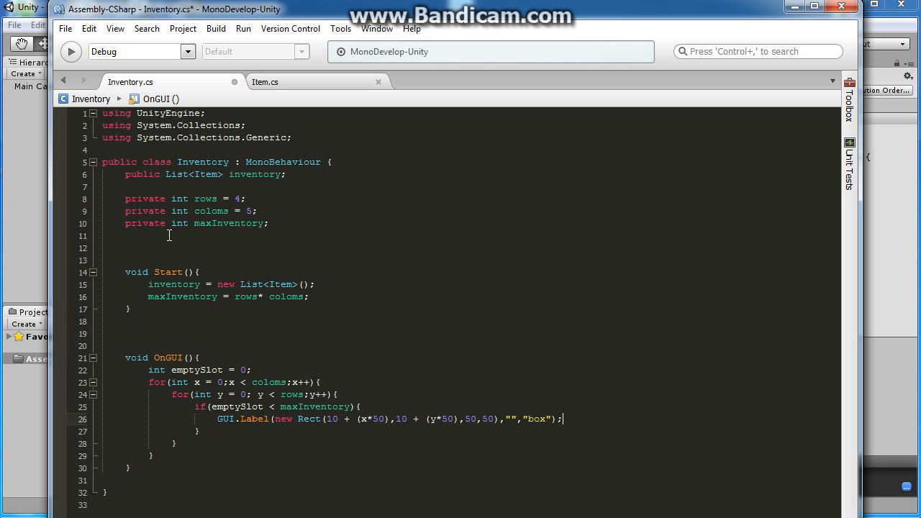
left_click(65, 29)
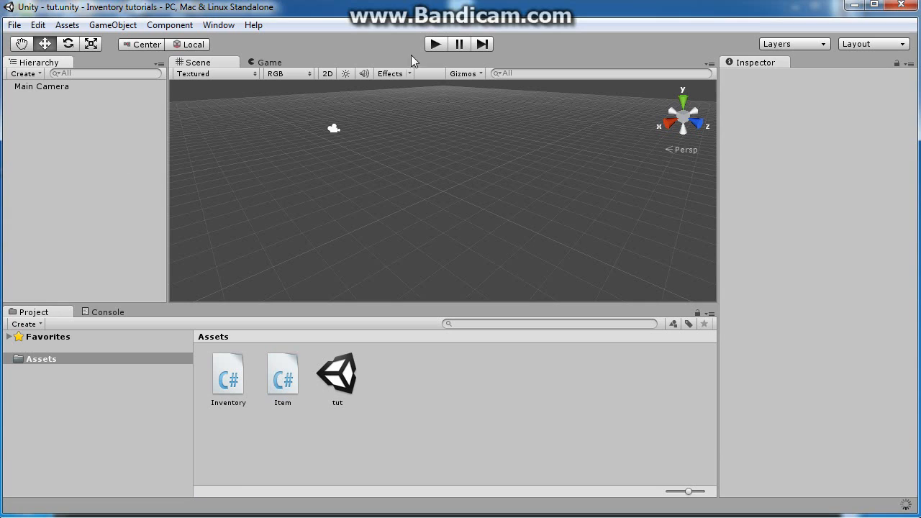
mouse_move(437, 47)
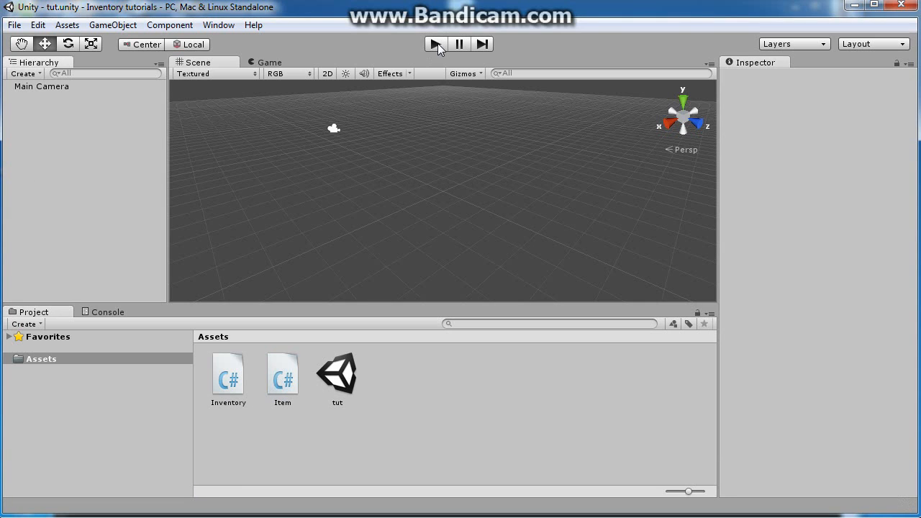
Step: Play the scene and show the 5x4 slot grid in the Game view
left_click(435, 43)
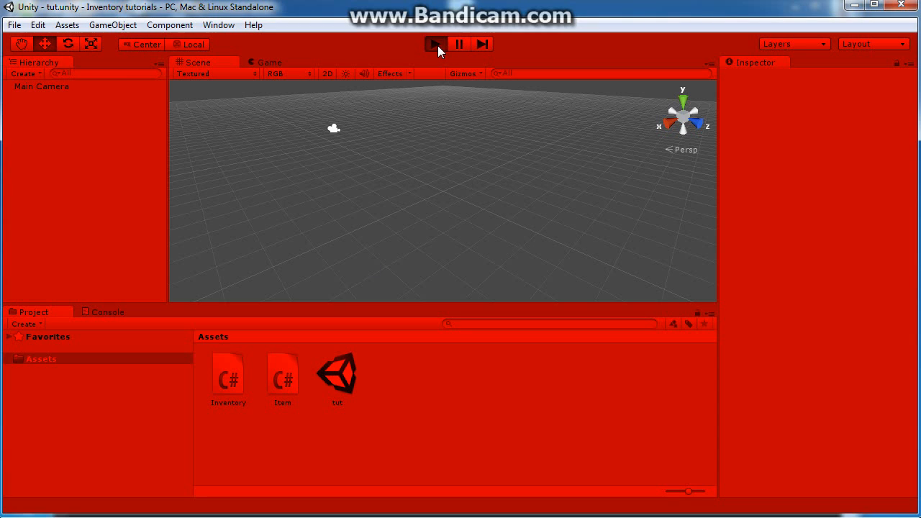
left_click(434, 43)
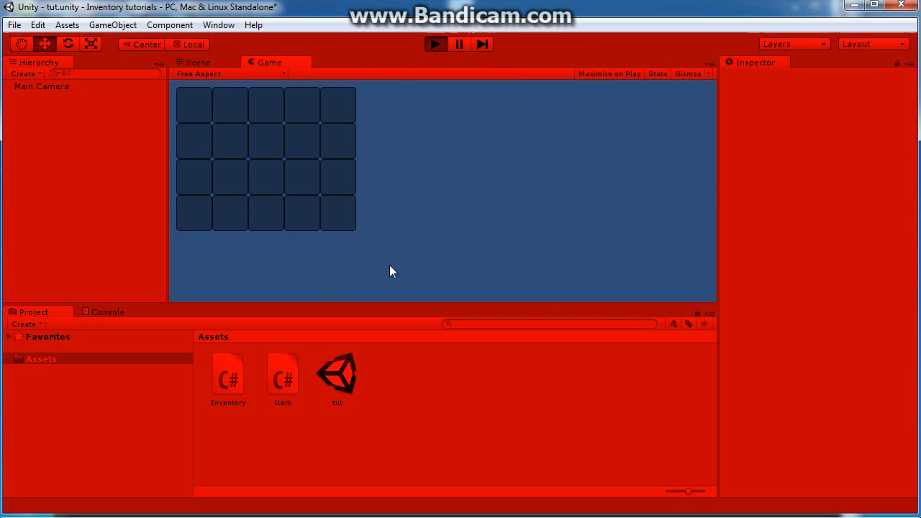
mouse_move(259, 166)
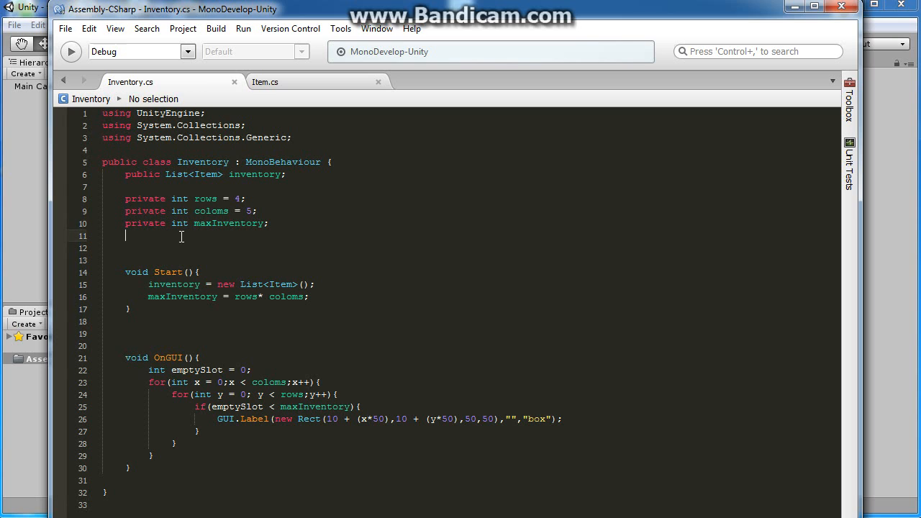
Step: Declare a 'private int buttonOffset;' field
type("priv")
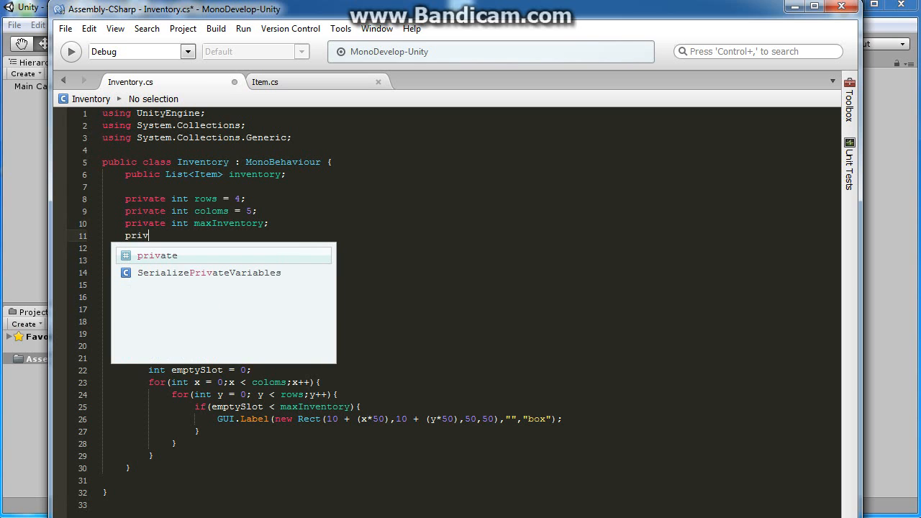
type("int")
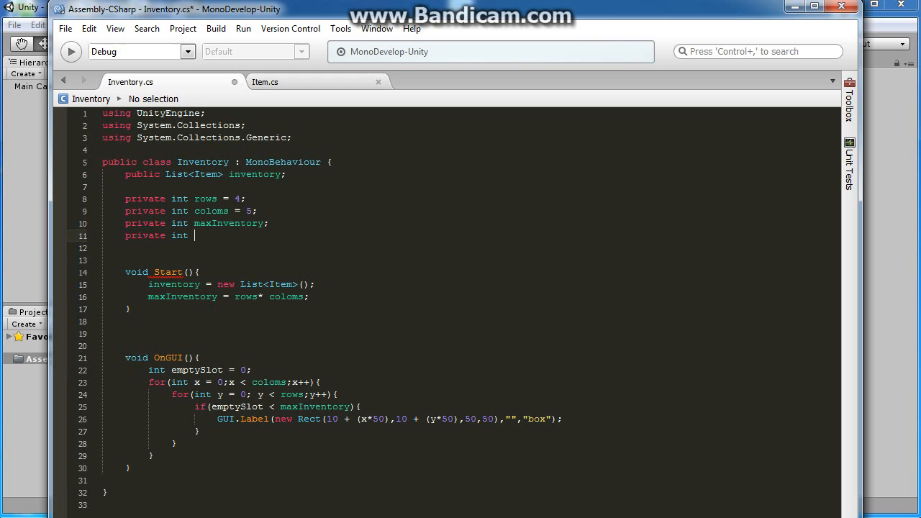
type("buttonOffe")
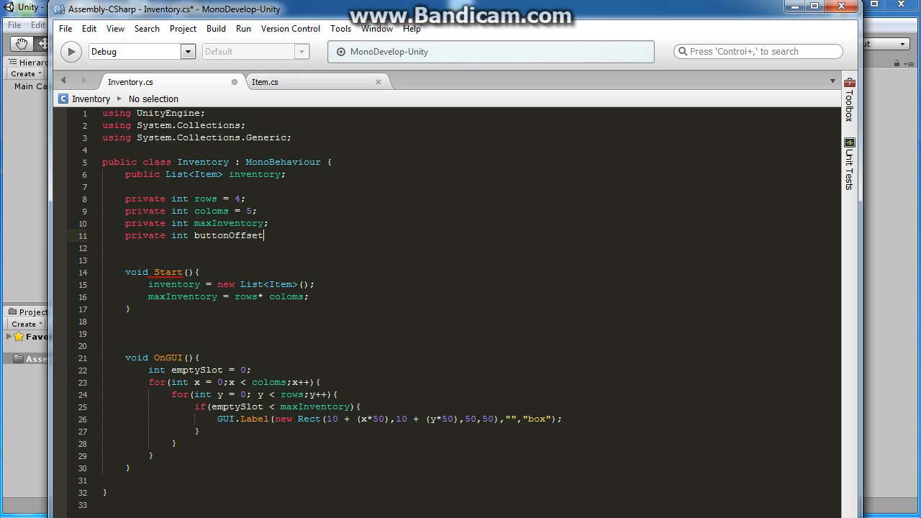
type(";")
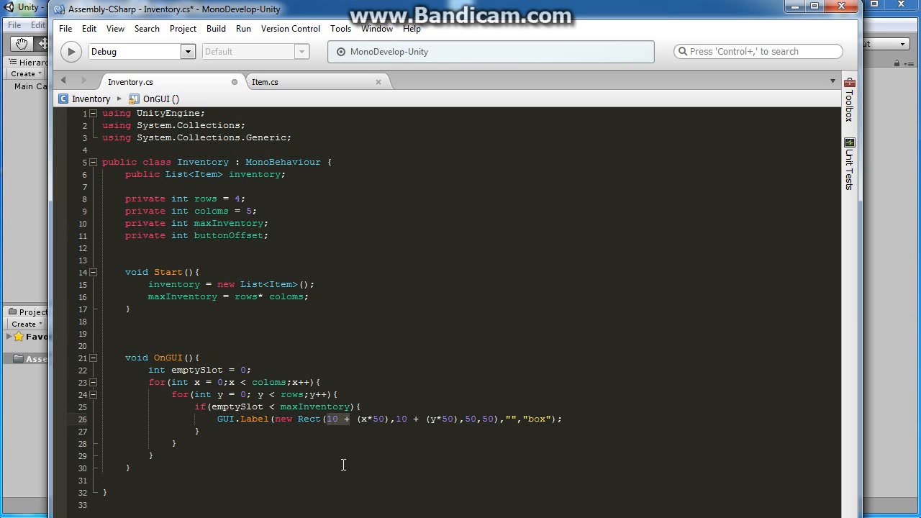
Step: Change the slot Rect to buttonOffset + (x*(50+buttonOffset)), buttonOffset + (y*(50+buttonOffset)) and return to Unity
type("buttonOffset")
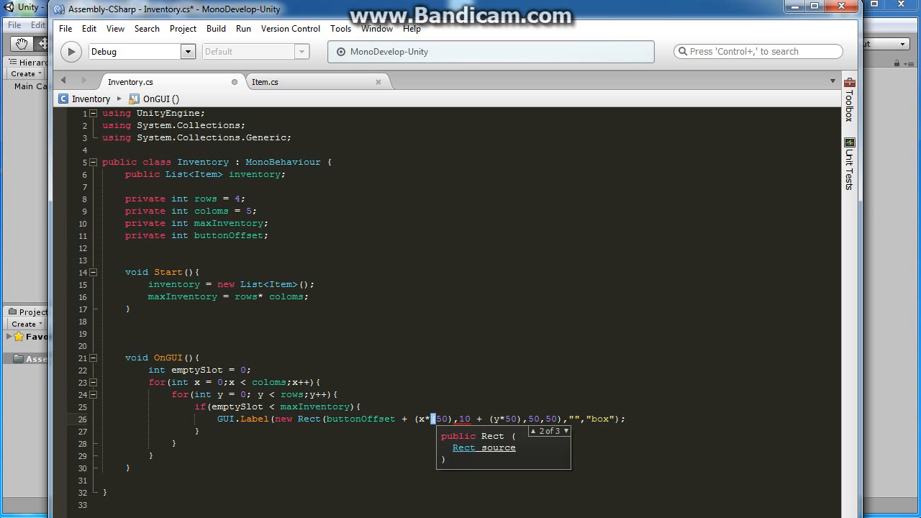
type("+")
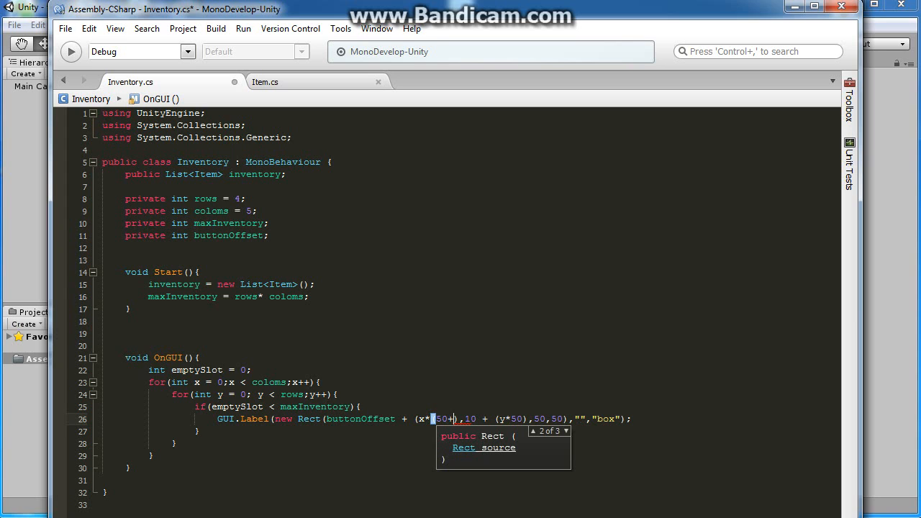
type("buttonOffset)")
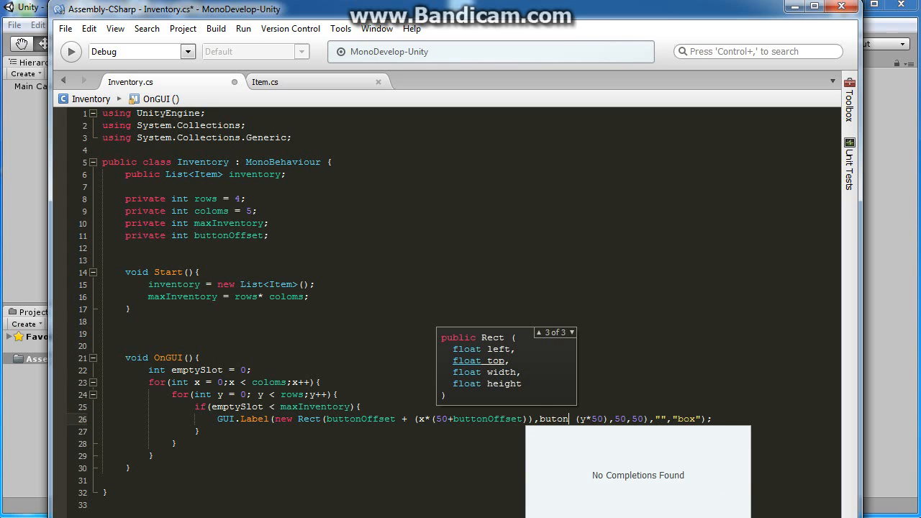
type("tonOffset")
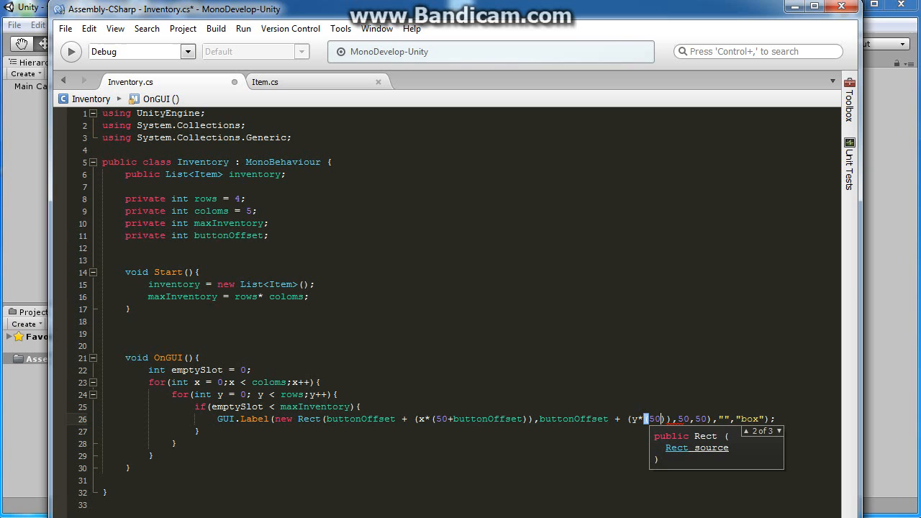
type("+buttonOffset")
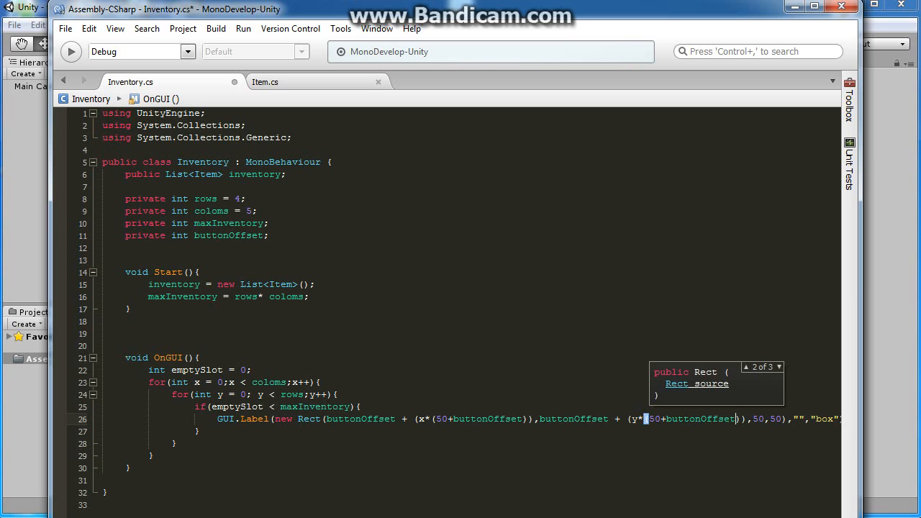
left_click(65, 28)
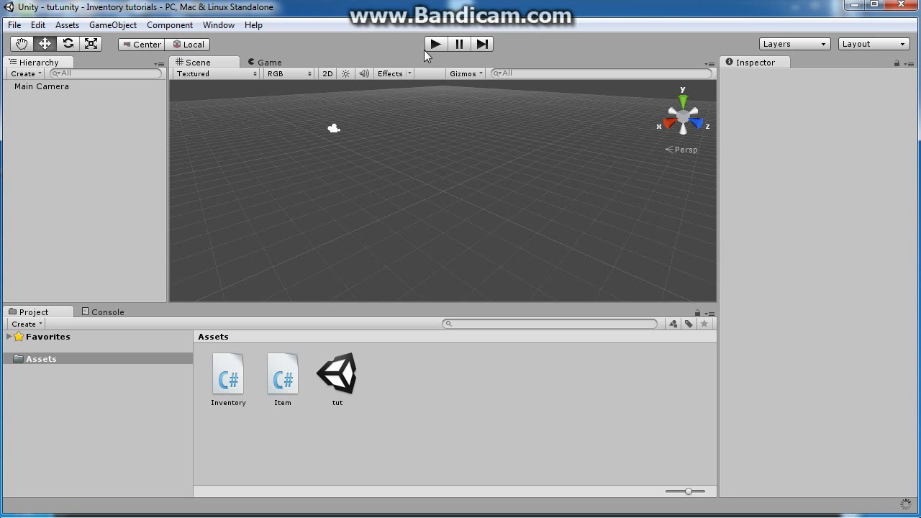
Step: Play the scene to check the offsets, stop it, and return to the script
left_click(434, 43)
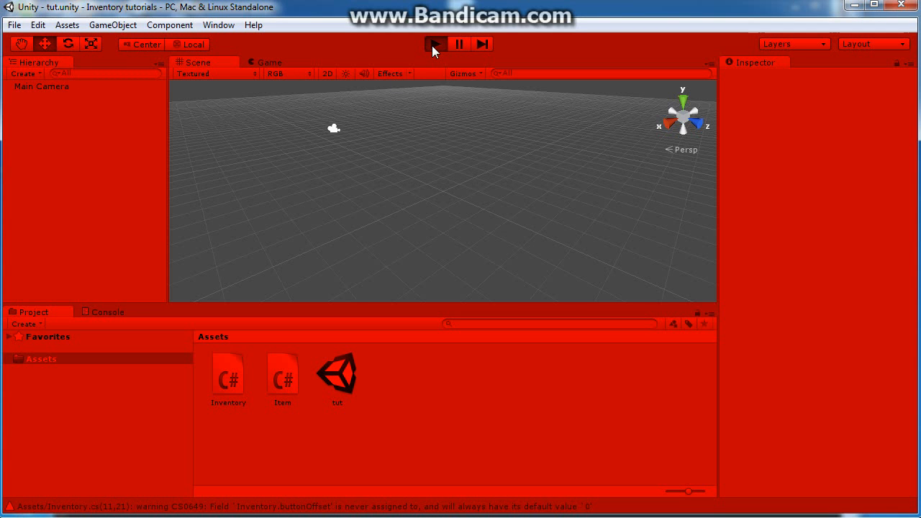
left_click(434, 43)
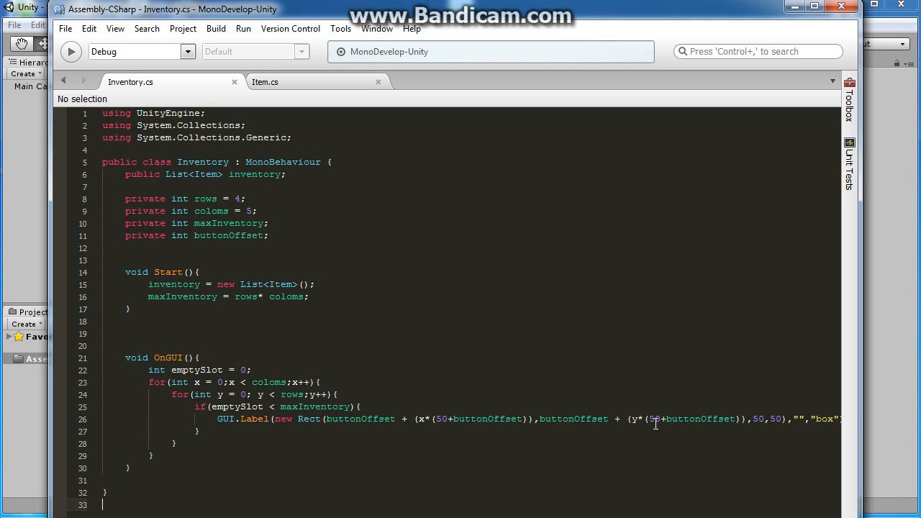
left_click(438, 406)
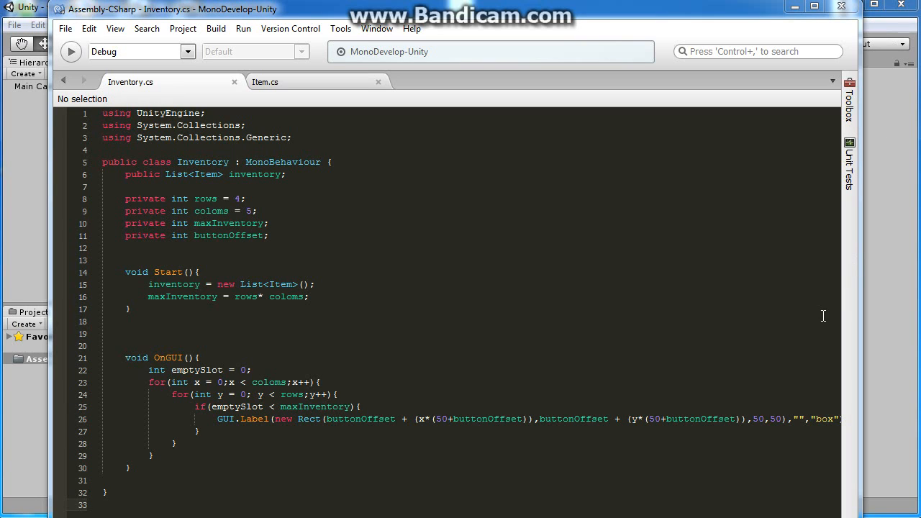
mouse_move(428, 368)
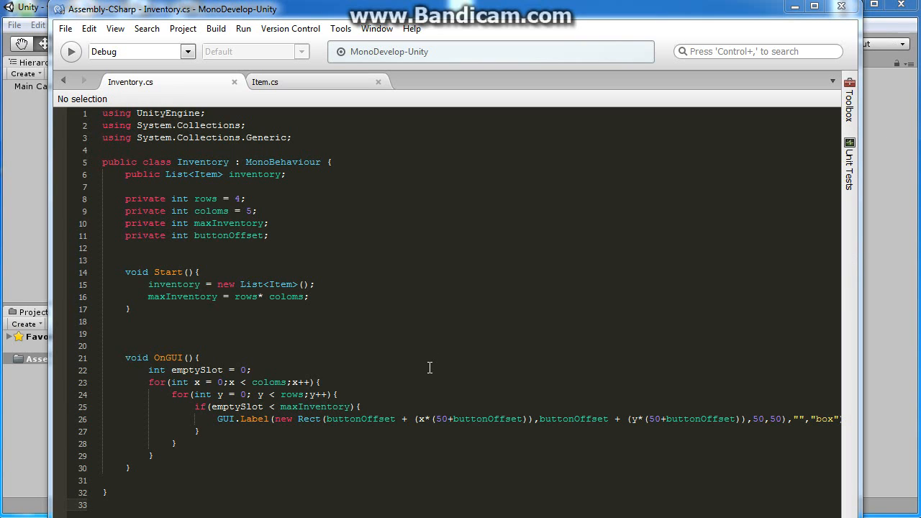
Step: Initialize buttonOffset = 5 and replay the scene to see the spaced slot grid
left_click(264, 236)
type(" = ")
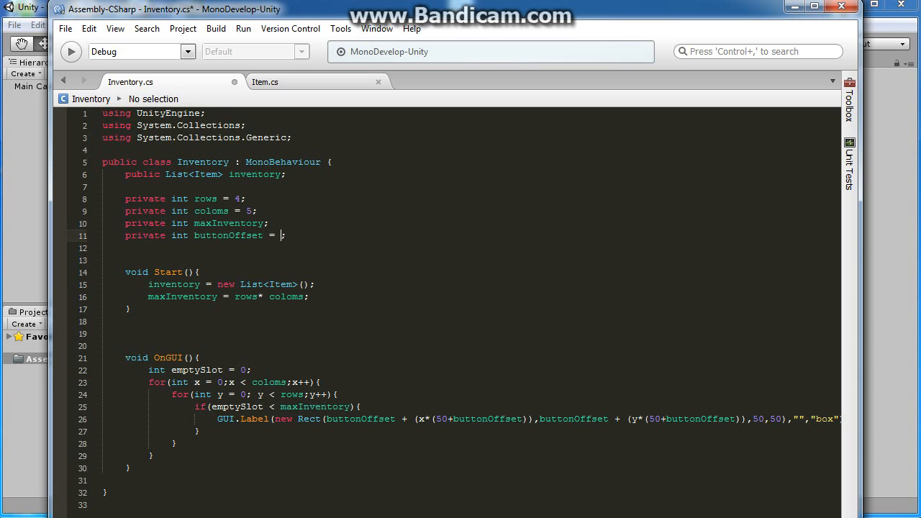
type("5")
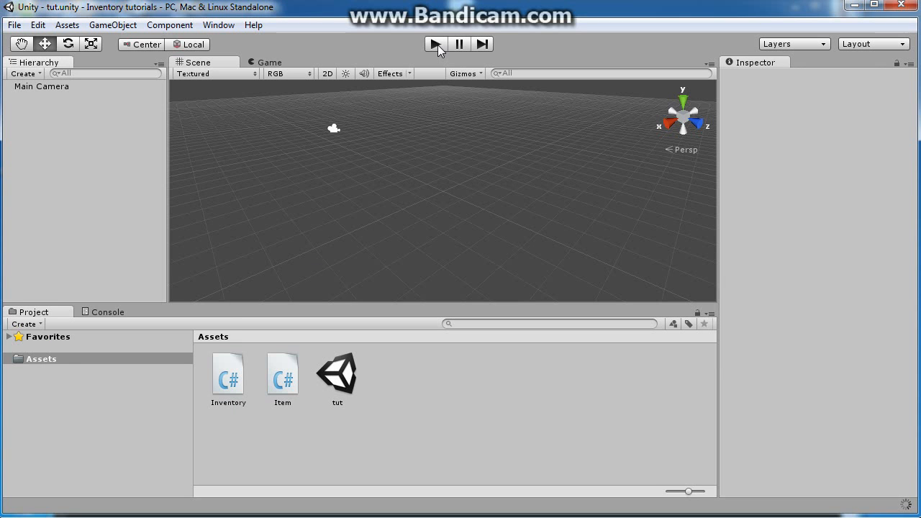
left_click(435, 43)
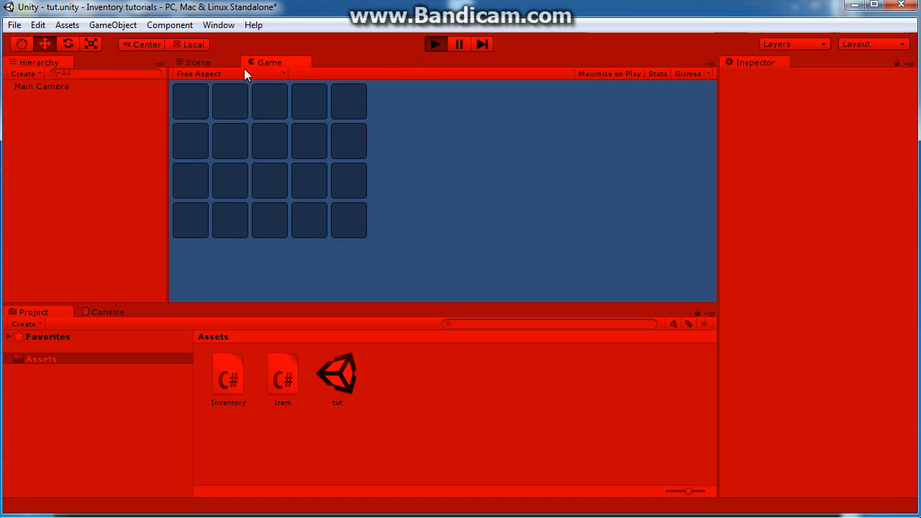
left_click(199, 64)
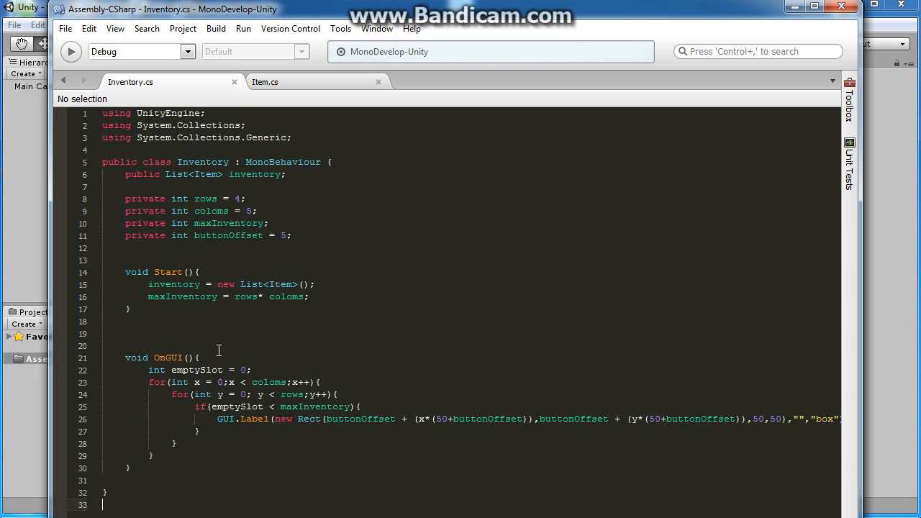
Step: Declare 'private Rect invWindow = new Rect(25,25,200,250);'
left_click(181, 248)
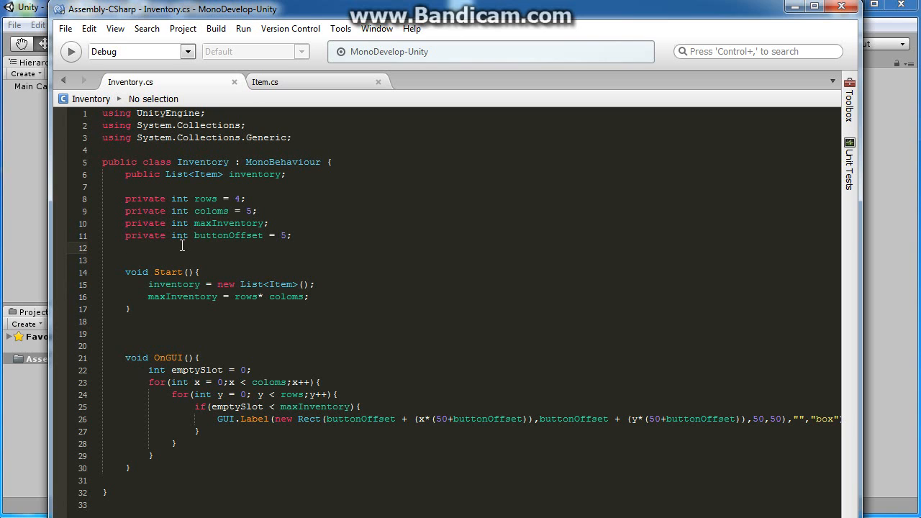
type("private Rect")
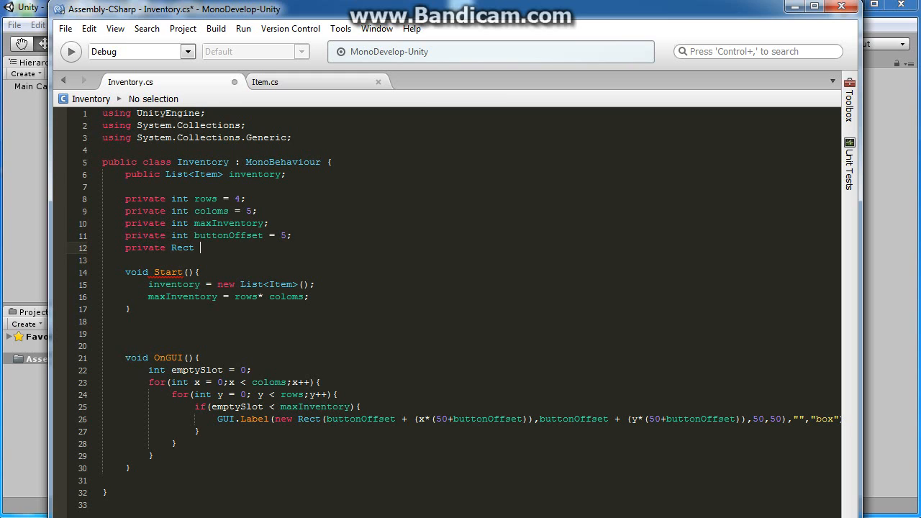
type("invWi")
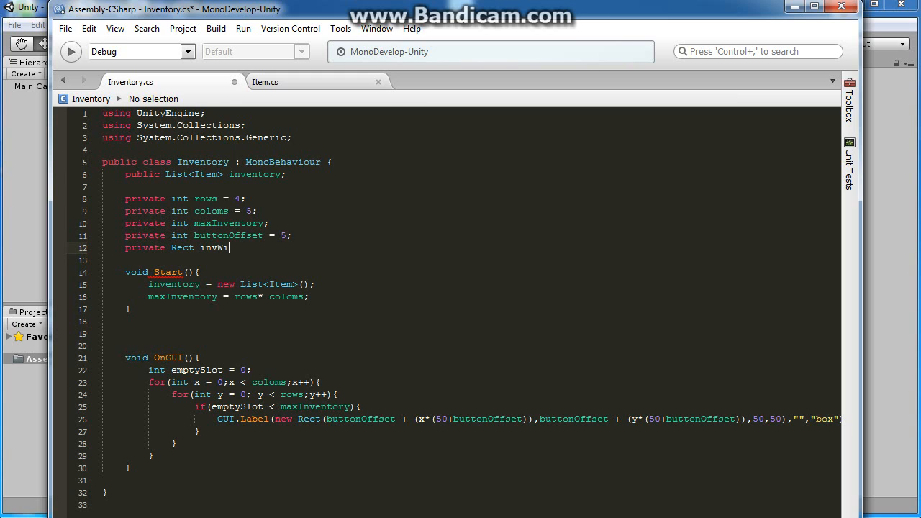
type("ndow =")
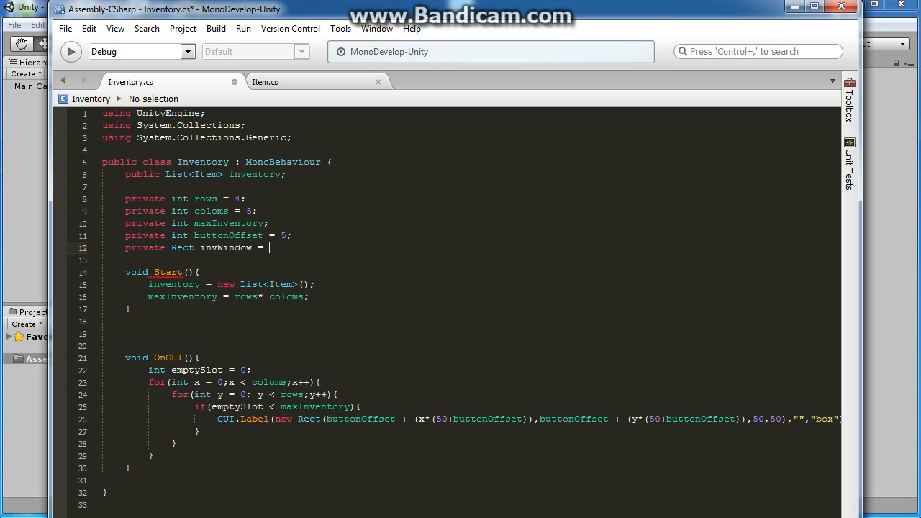
type("new Rect(")
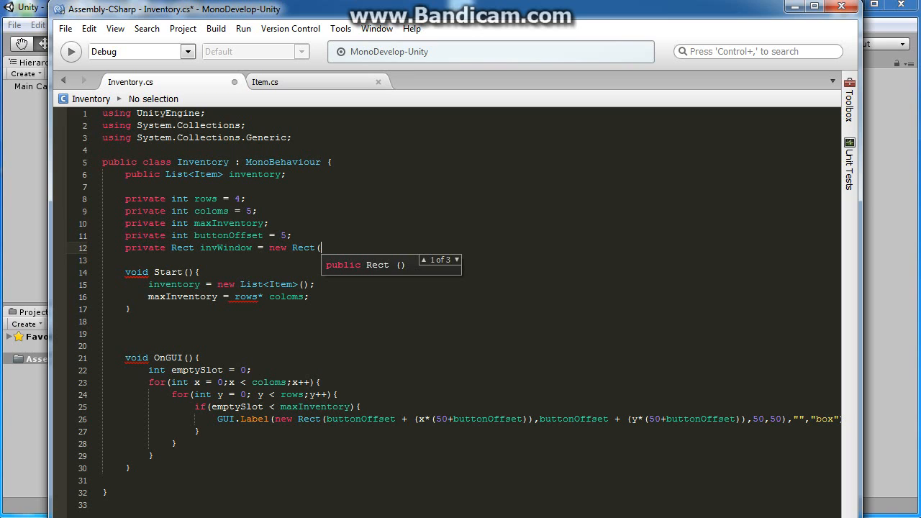
type("25")
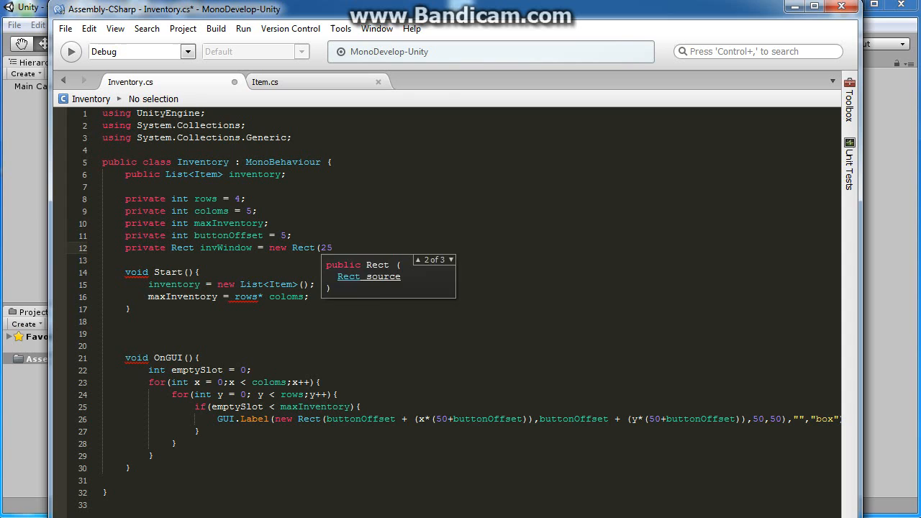
type(",2")
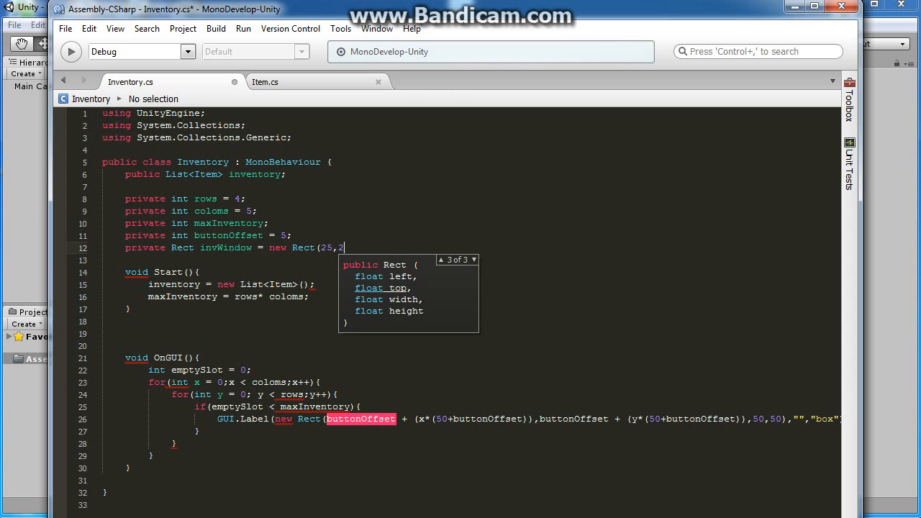
type("5,")
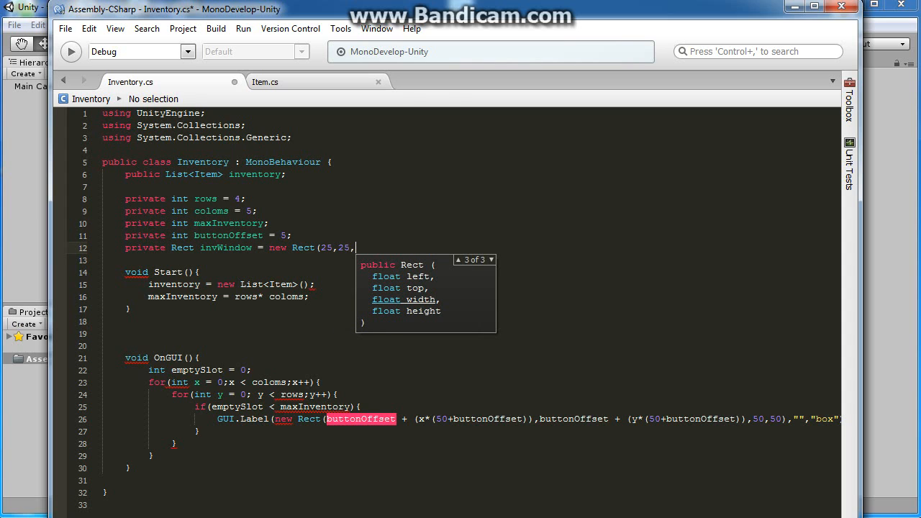
type("200")
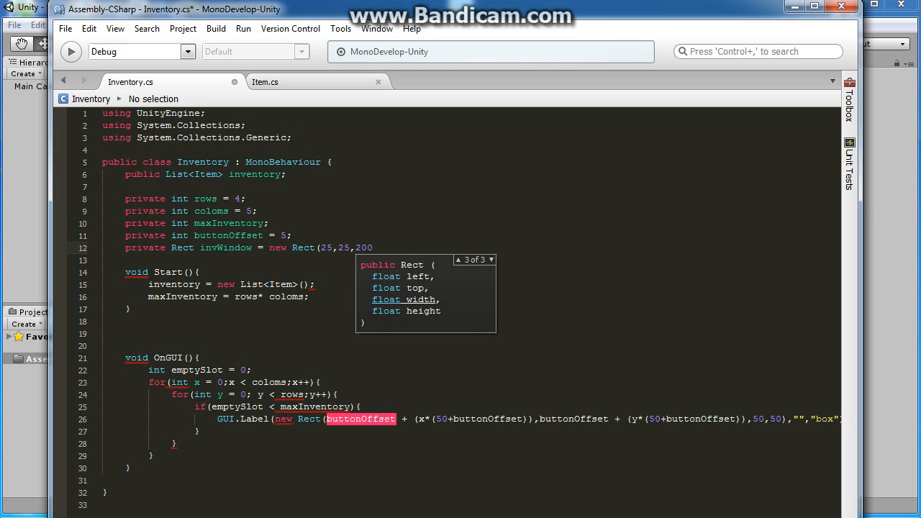
type(",250);")
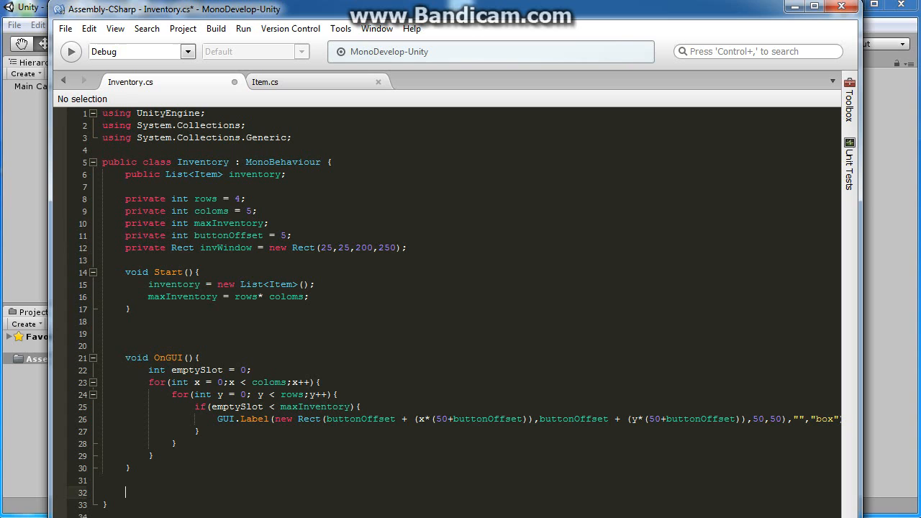
Step: Write void InventoryWindow(int WindowID){} and move the slot-drawing loop from OnGUI into it
type("void")
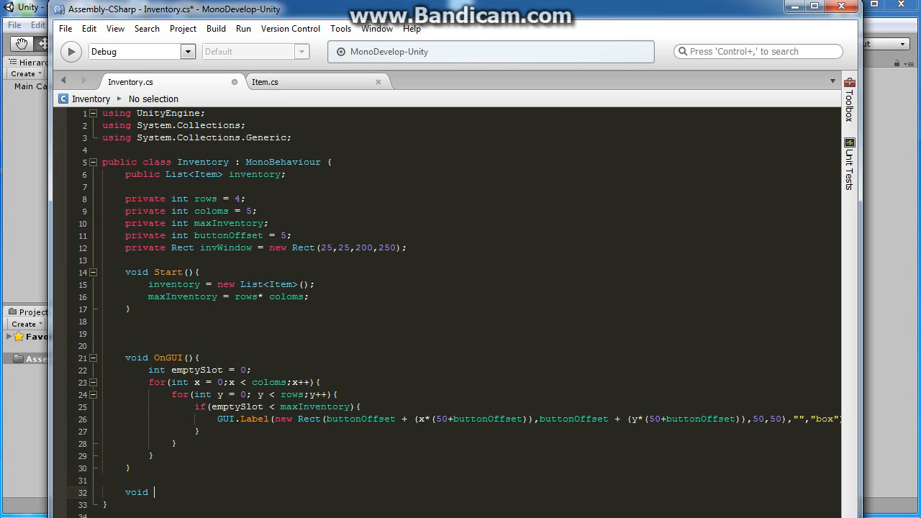
type("Inv")
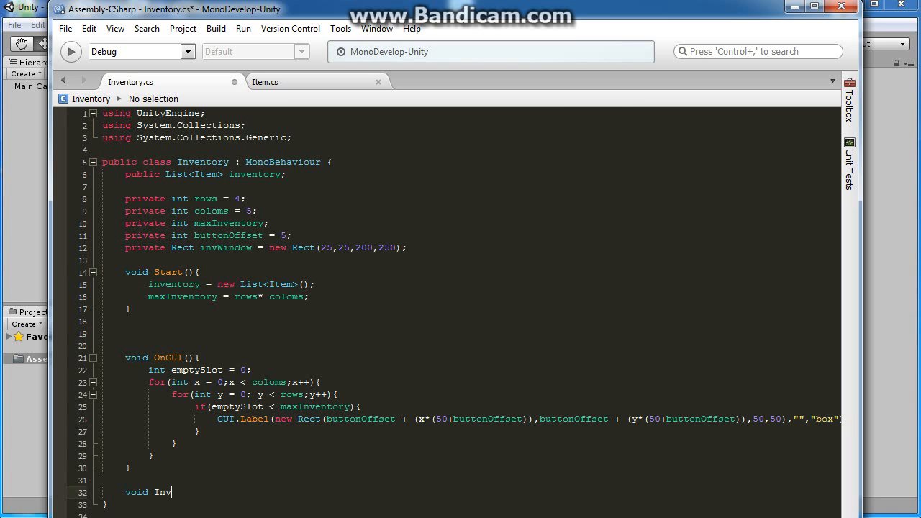
type("entoryWindow")
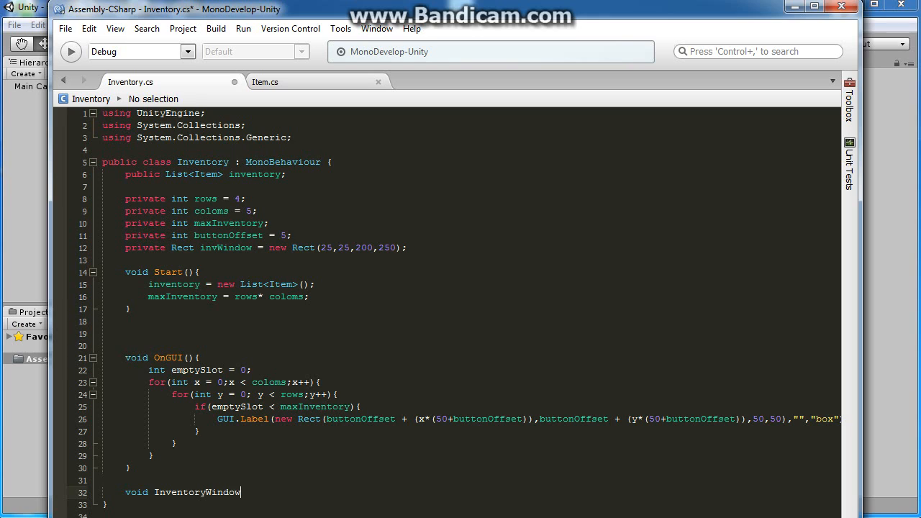
type("(")
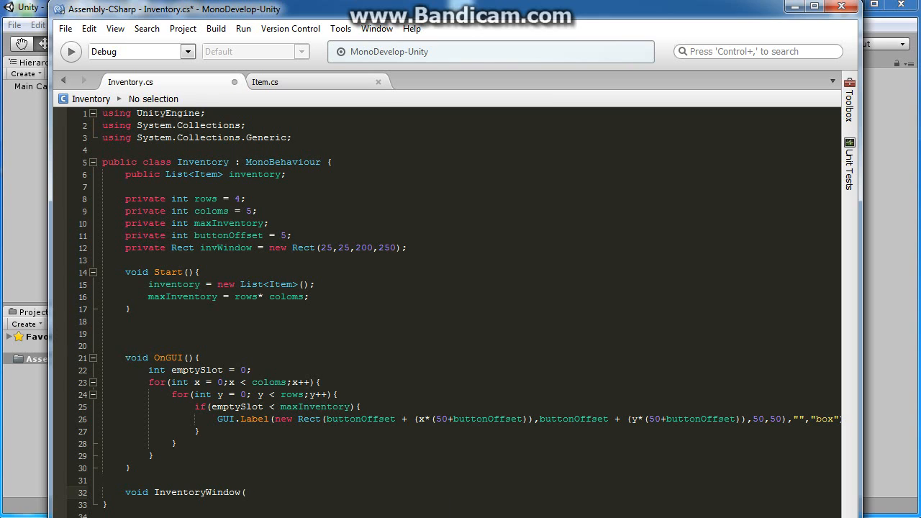
type("int WindowID")
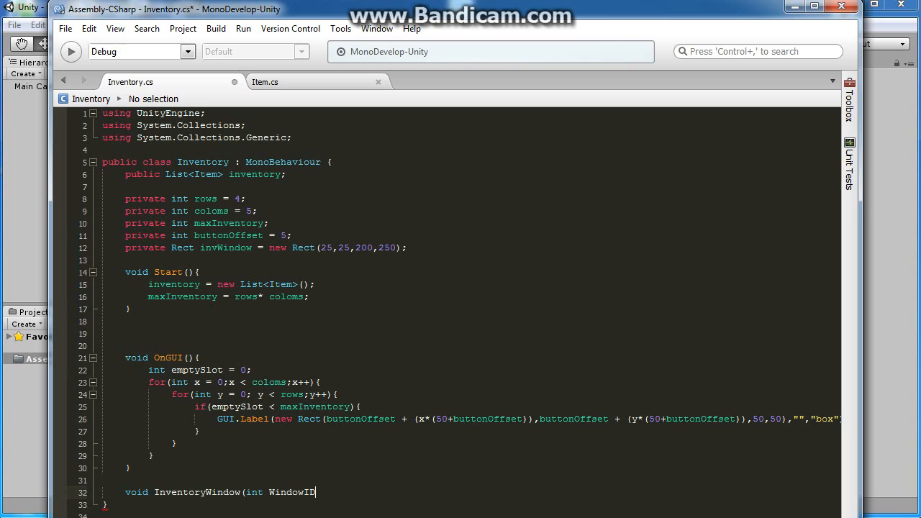
type("){}")
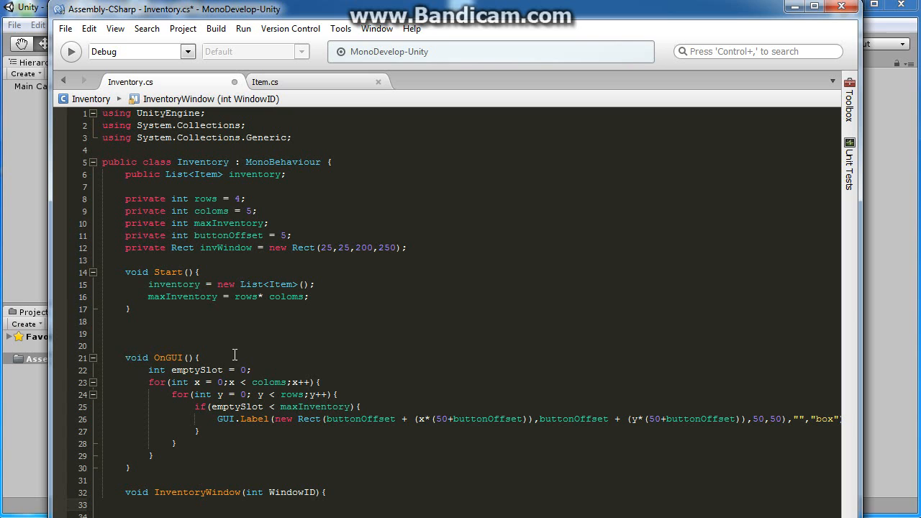
left_click(164, 371)
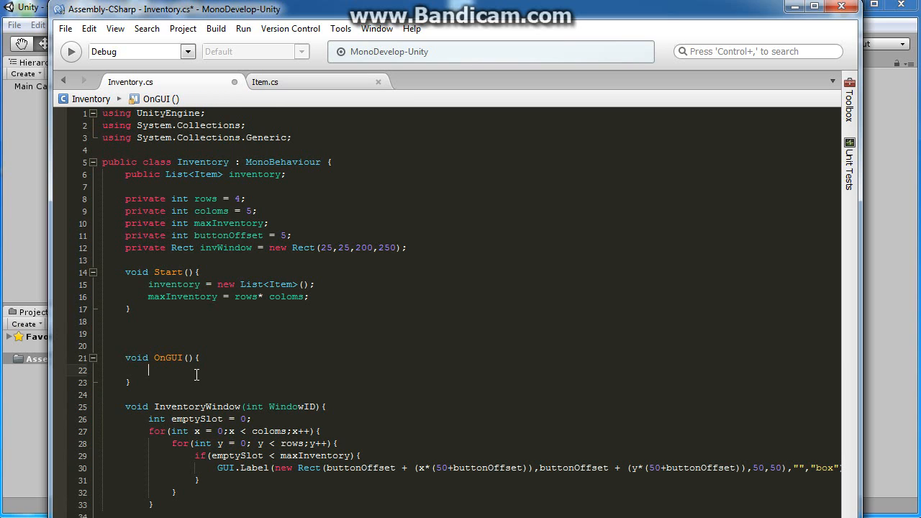
Step: In OnGUI write invWindow = GUI.Window(0, invWindow, InventoryWindow,"Inventory"); and return to Unity
type("inv")
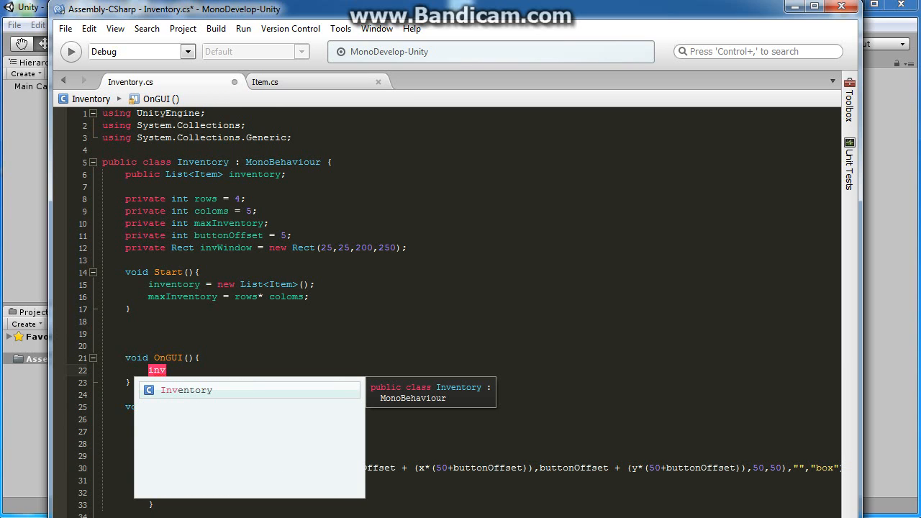
type("Windw")
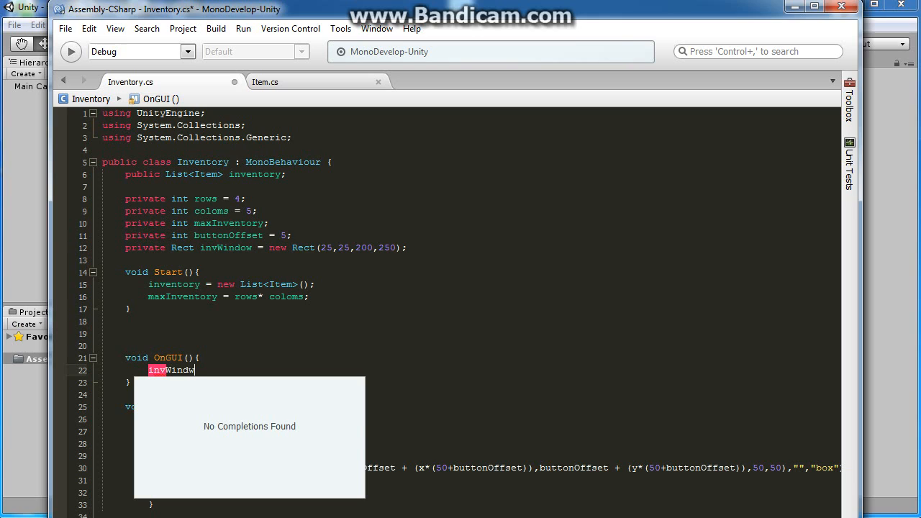
type("ow =")
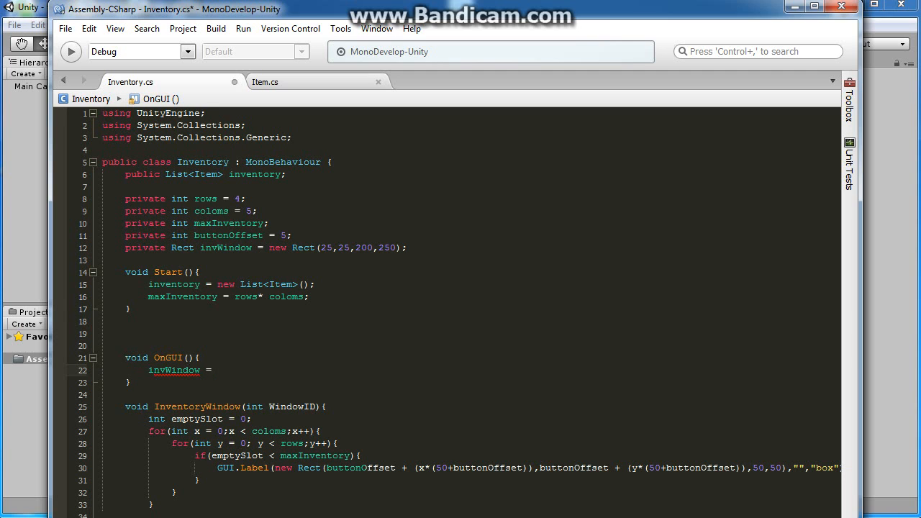
type("GUI.Window")
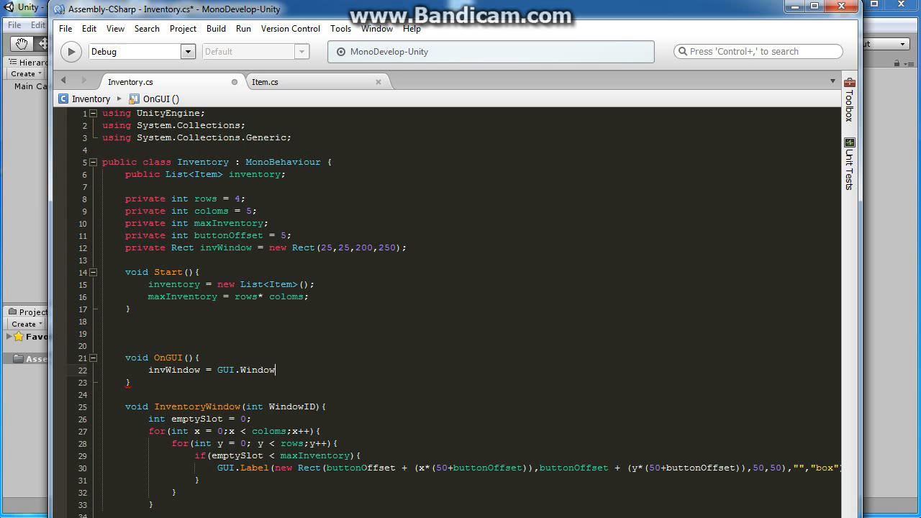
type("(")
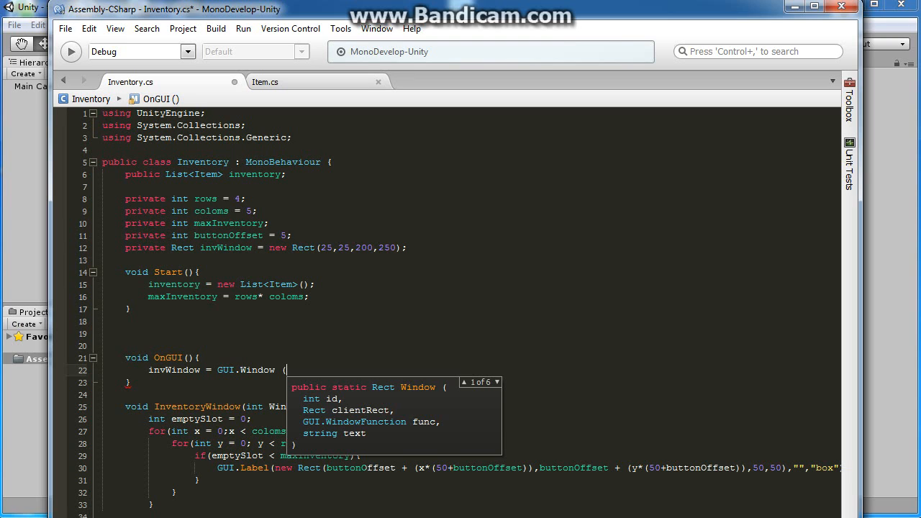
type("0")
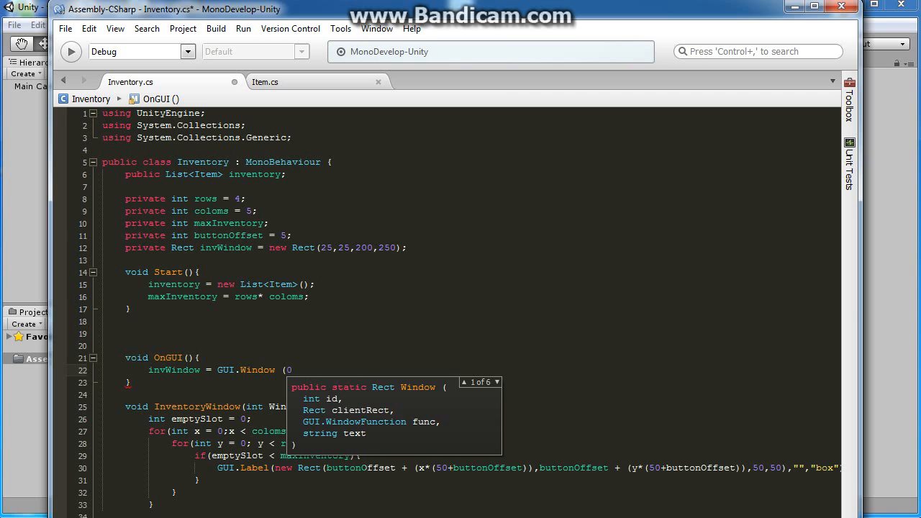
type(",")
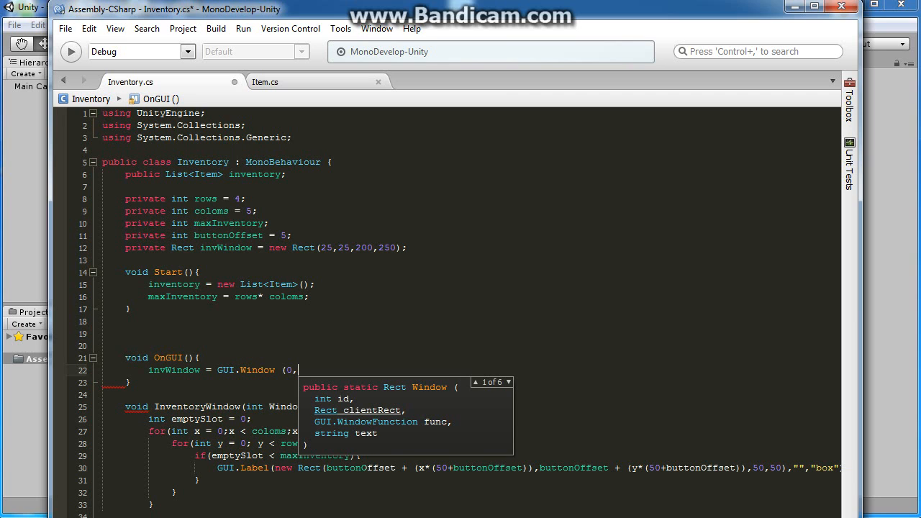
type("int")
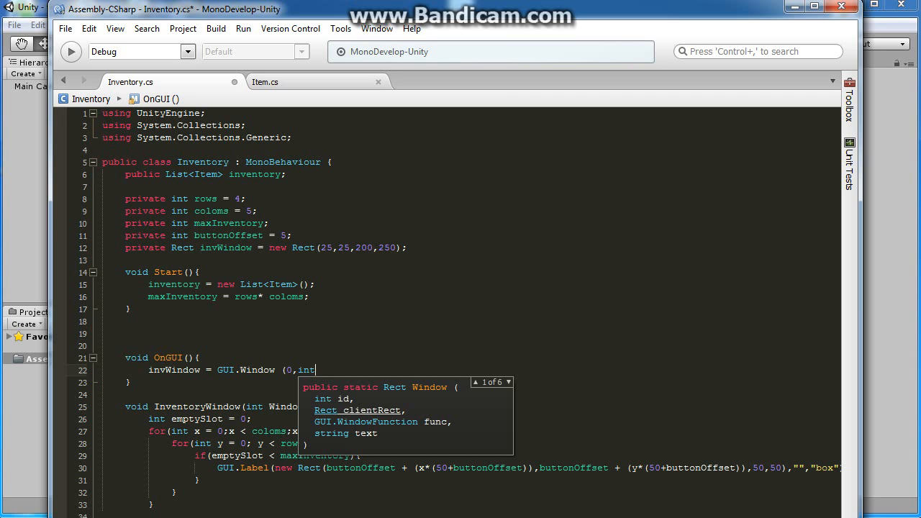
type("inve")
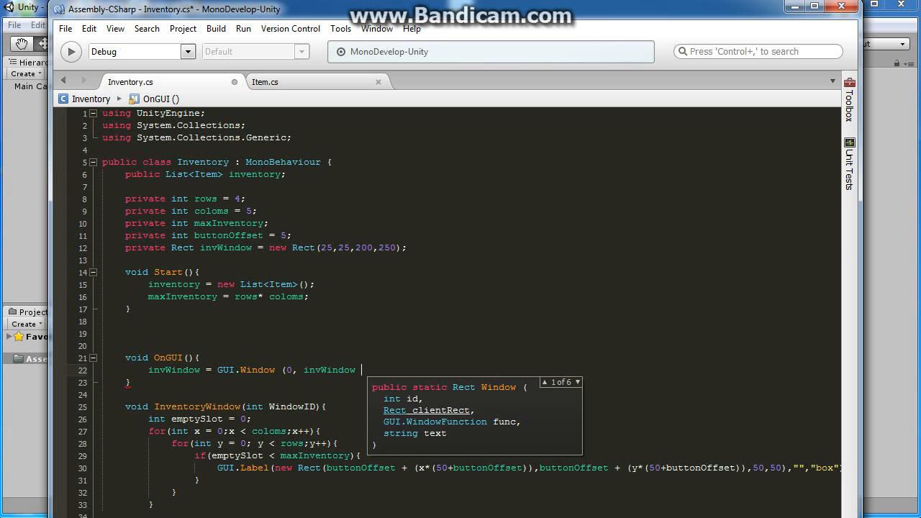
type(",")
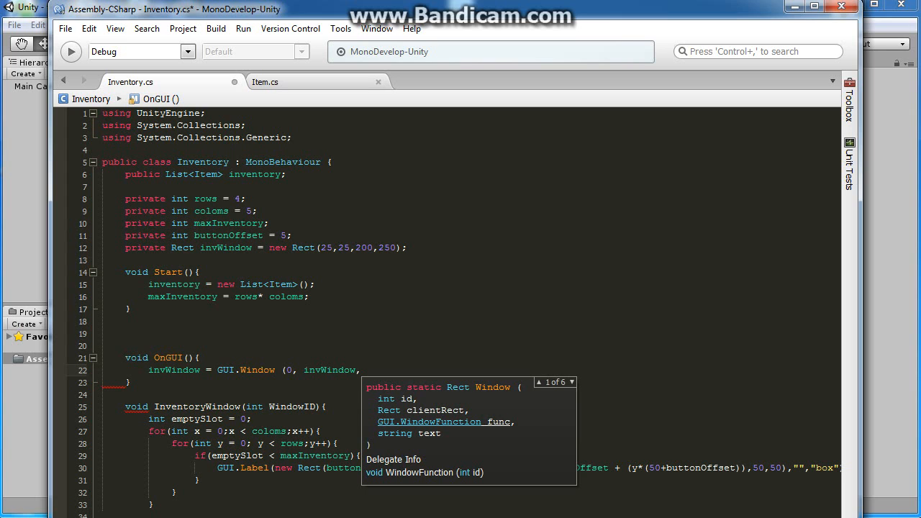
type("InventoryWindow")
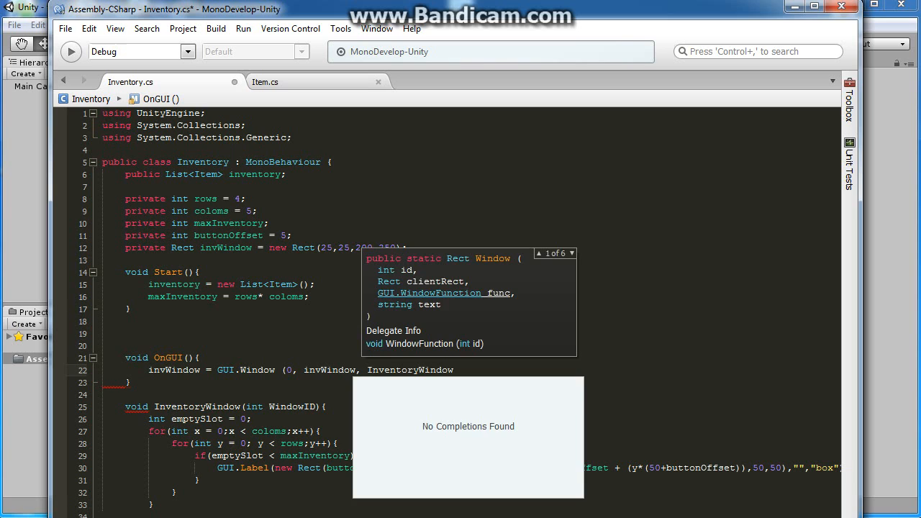
type(",\"In")
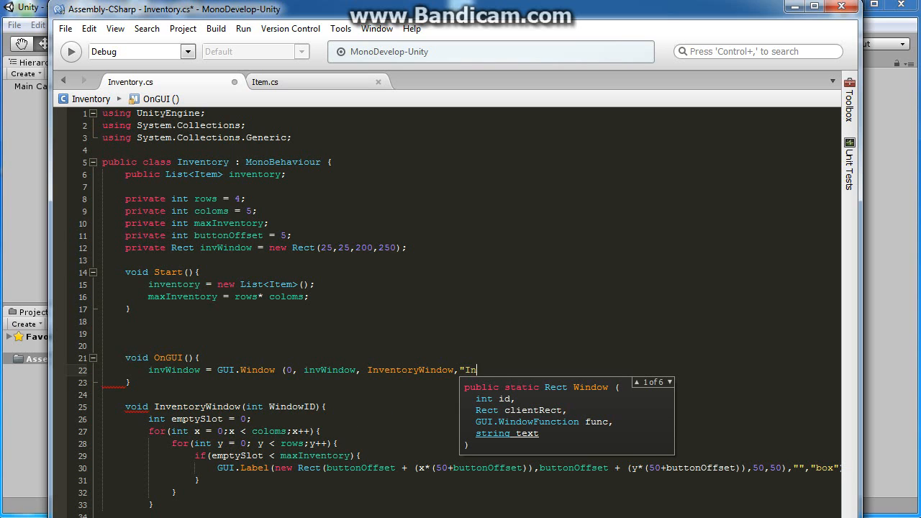
type("ventory\");")
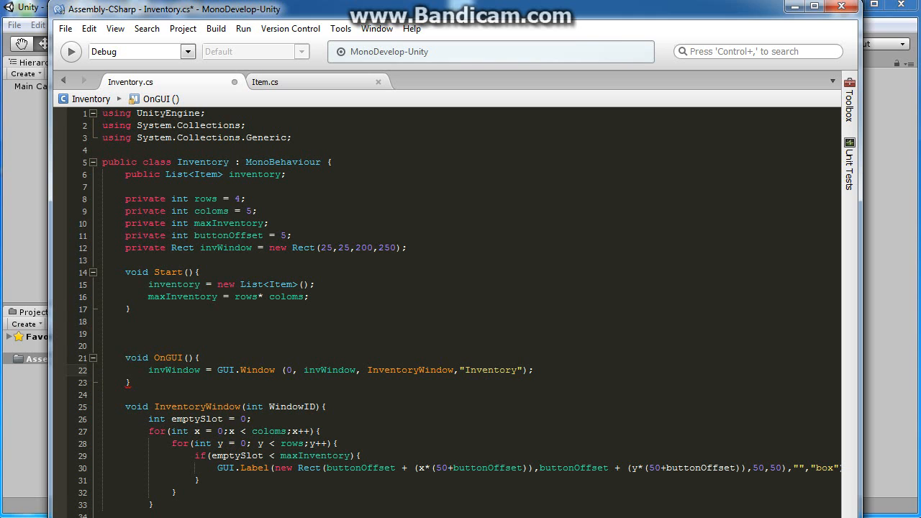
left_click(64, 29)
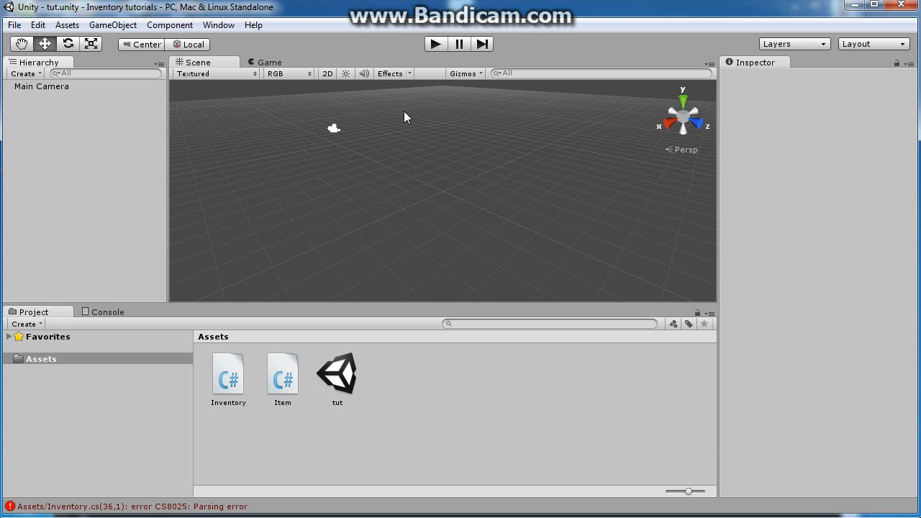
Step: Jump from the Console's CS8025 parsing error to its code, then play the scene to show the Inventory window
left_click(108, 310)
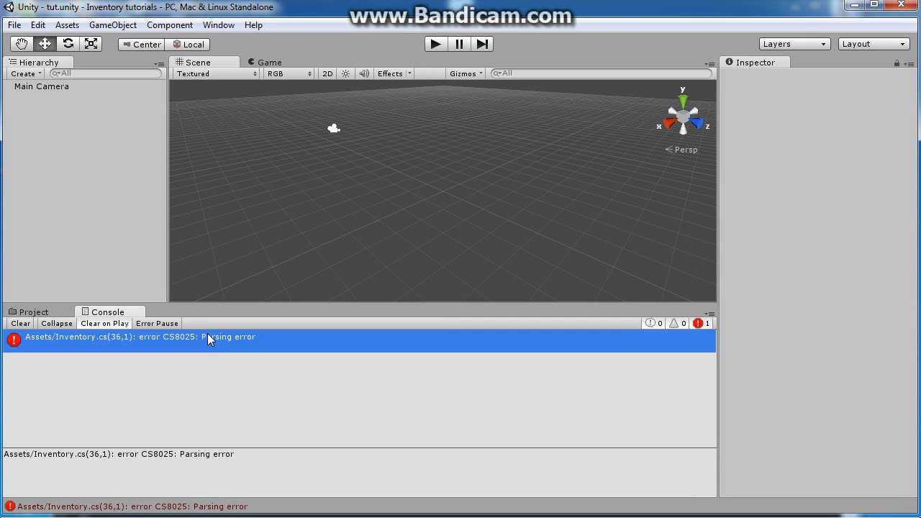
double_click(141, 337)
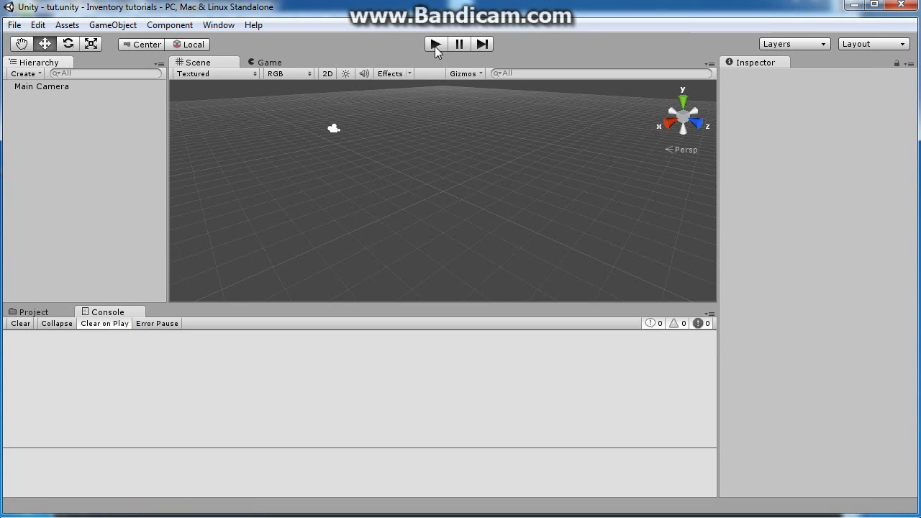
left_click(435, 43)
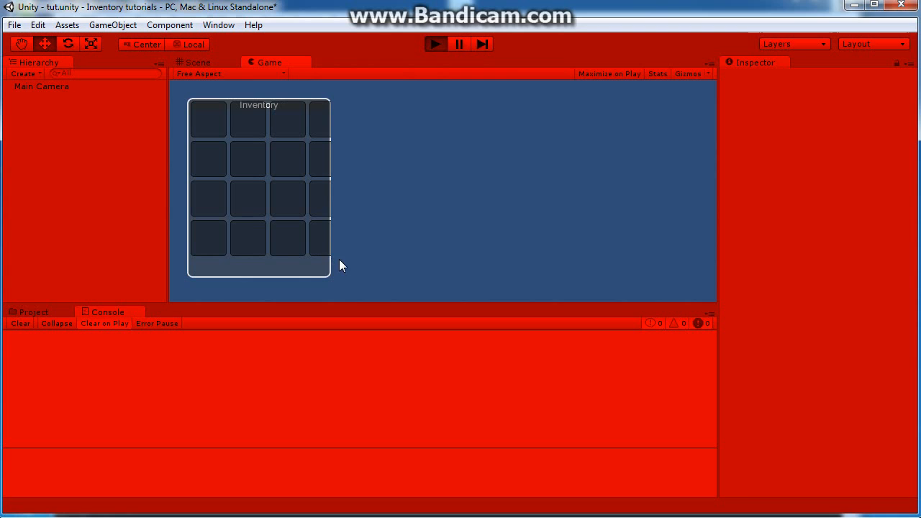
mouse_move(287, 265)
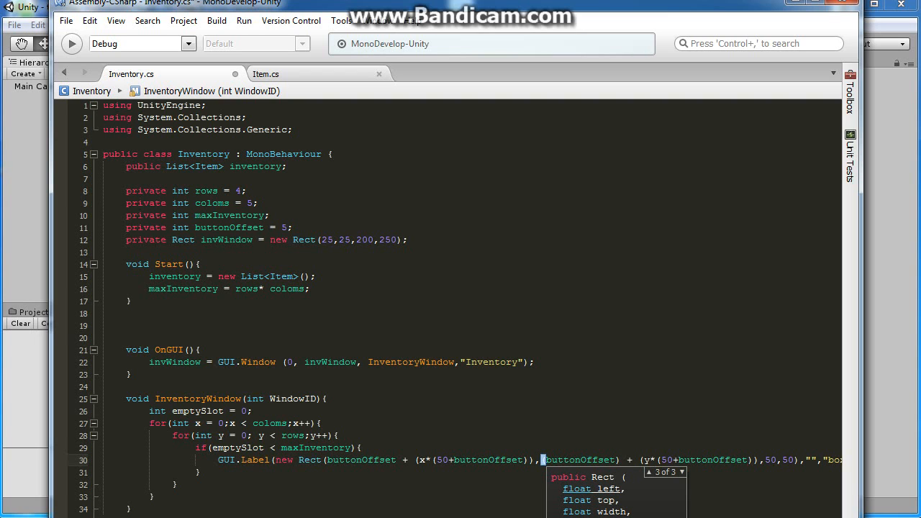
Step: Offset slot rows by buttonOffset * 4 and size invWindow as Rect(25,25,250,225), returning to Unity
type("*")
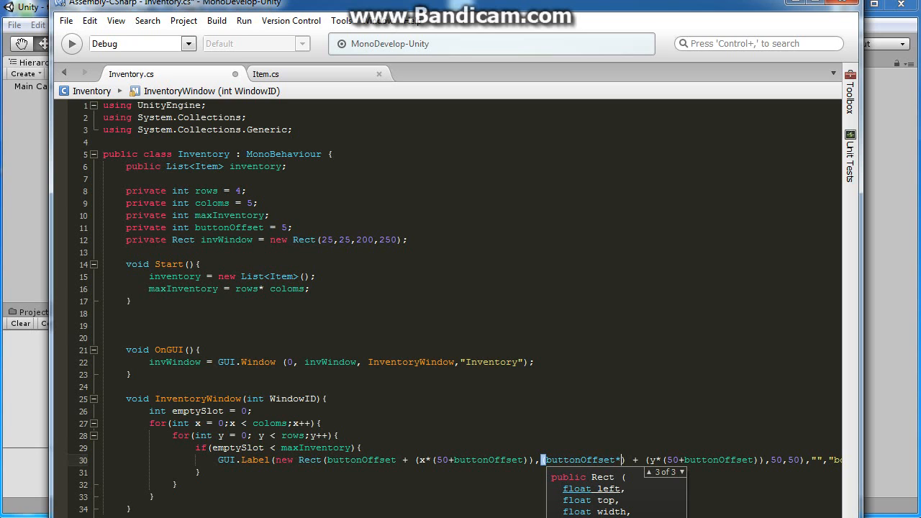
type("*")
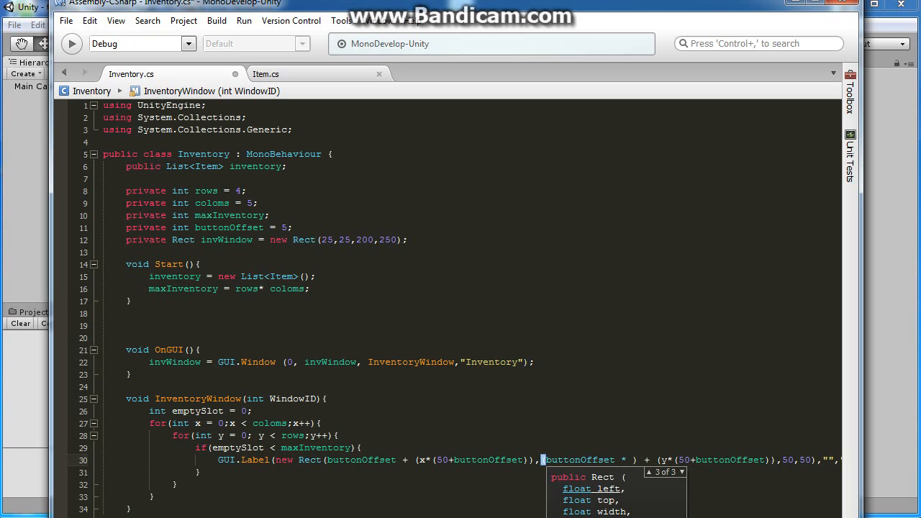
type("4")
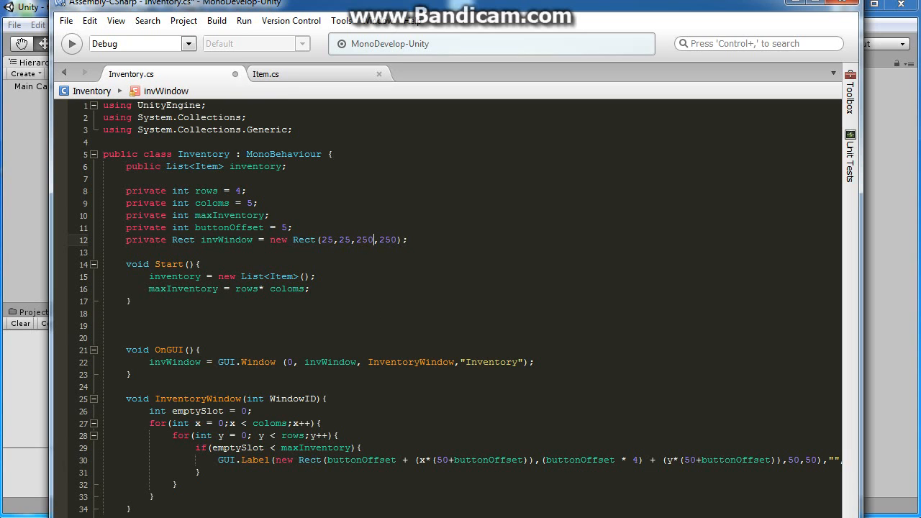
type("225")
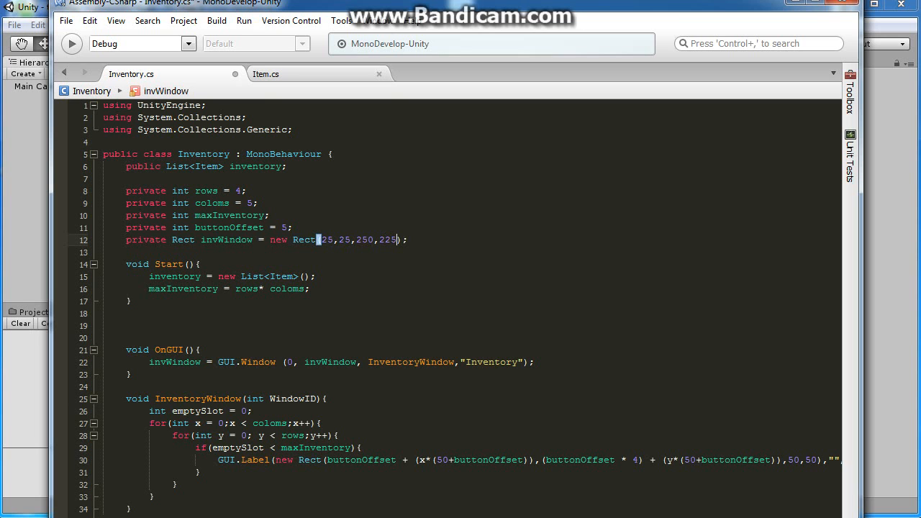
left_click(66, 20)
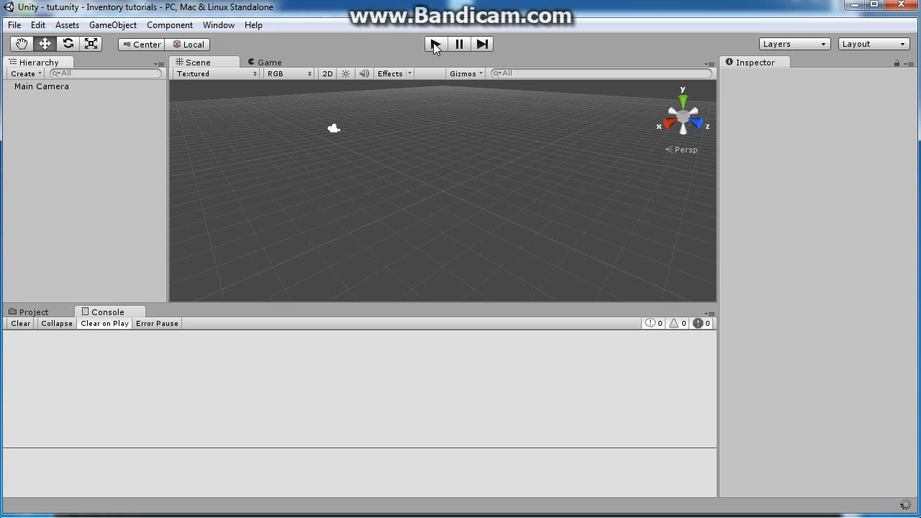
Step: Play the scene briefly to preview the Inventory window, then stop and return to the editor
left_click(435, 44)
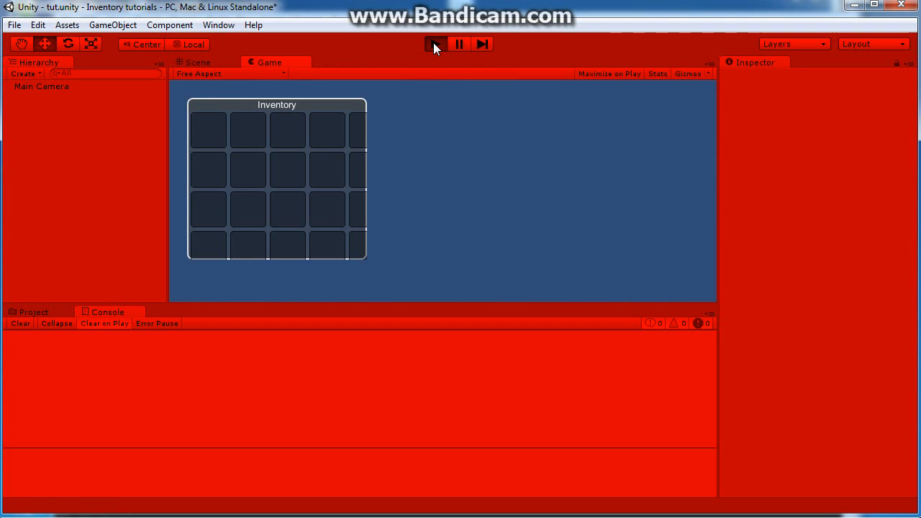
left_click(435, 43)
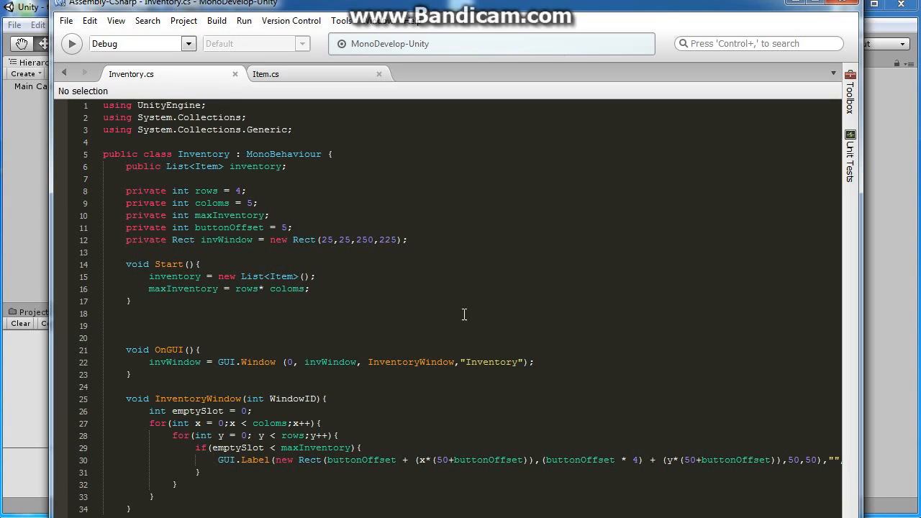
left_click(394, 239)
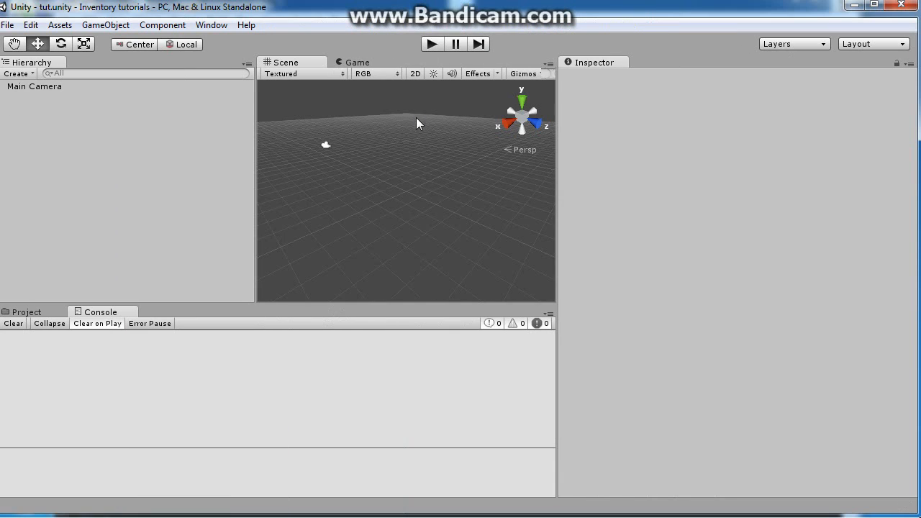
Step: Replay the scene twice more to check the 5 by 4 slot grid after resizing invWindow to Rect(25,25,280,240)
left_click(432, 44)
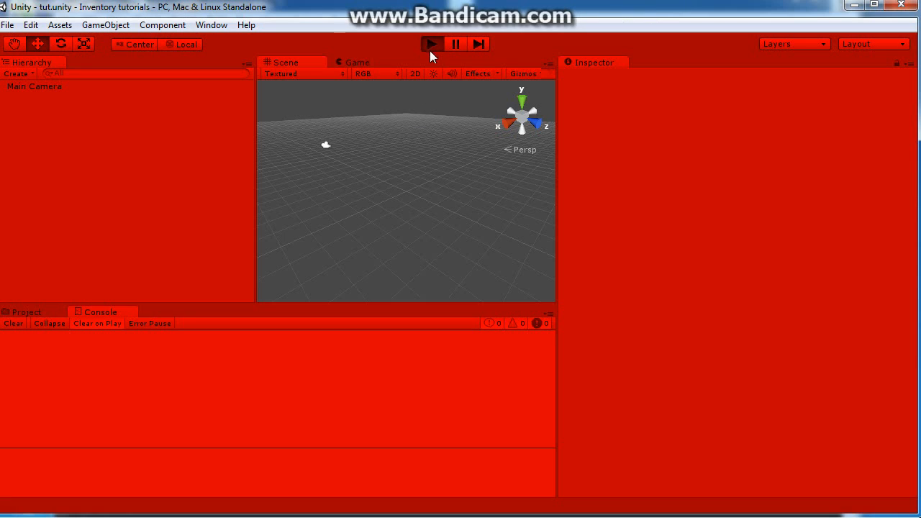
left_click(431, 43)
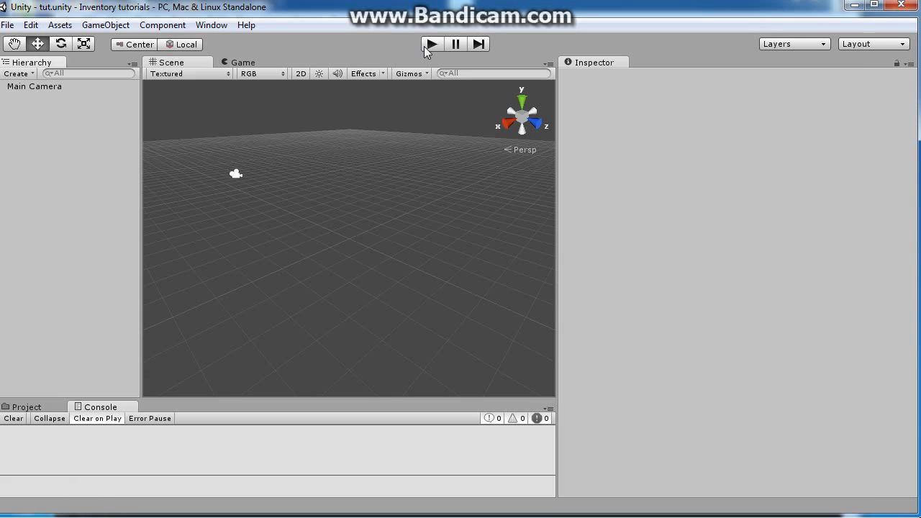
left_click(432, 43)
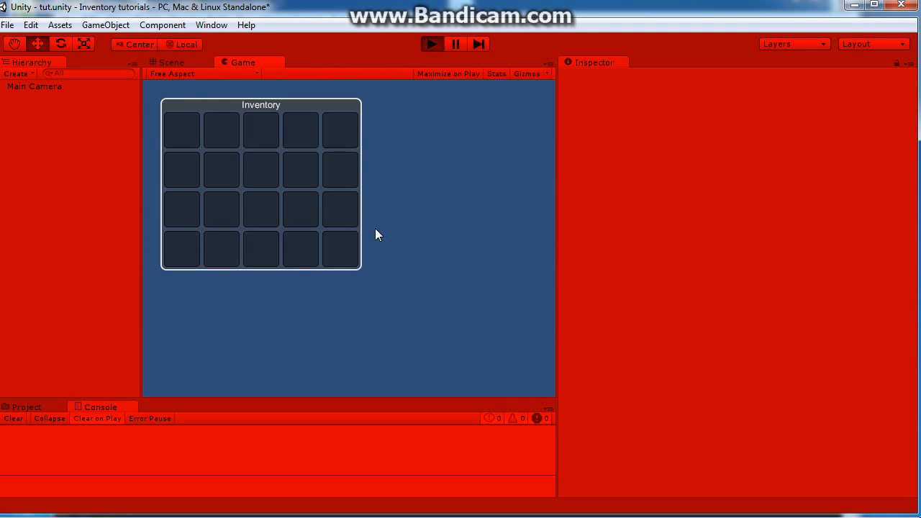
mouse_move(167, 270)
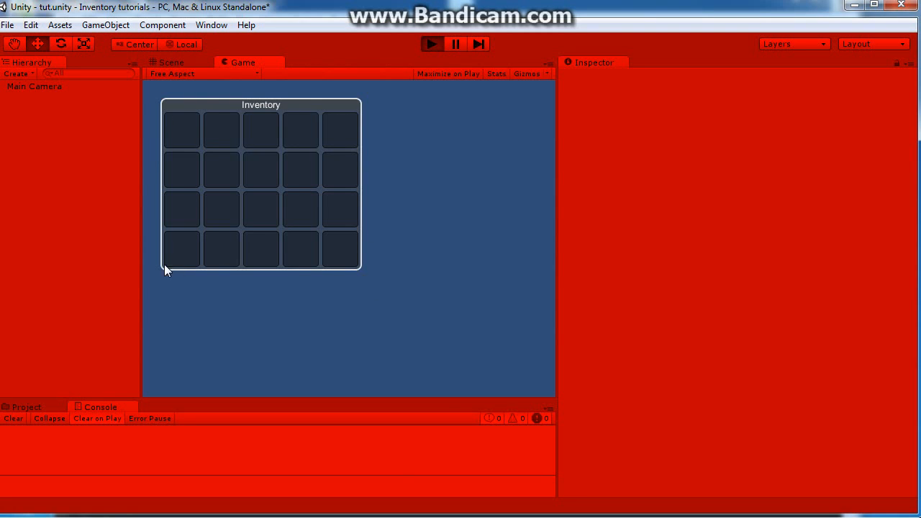
left_click(431, 44)
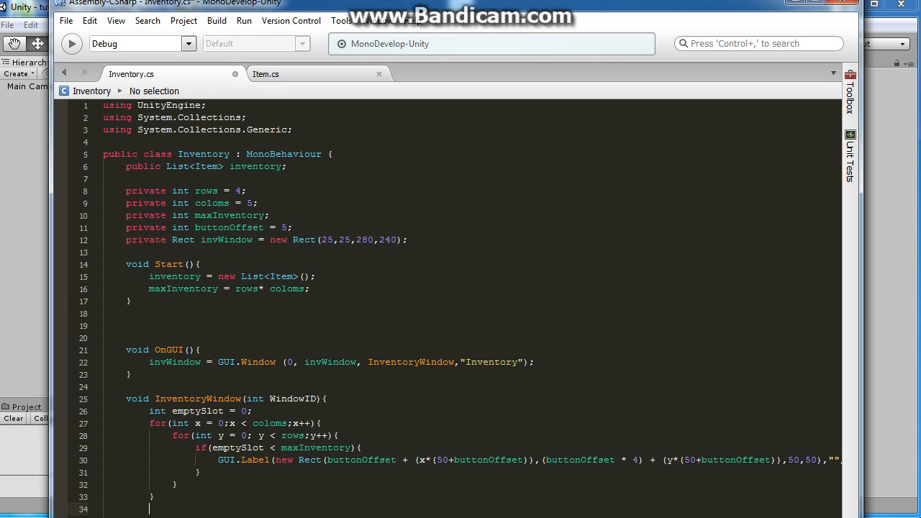
Step: End InventoryWindow with GUI.DragWindow(0,0,10000,20) for a 20-pixel drag strip
type("GUI.")
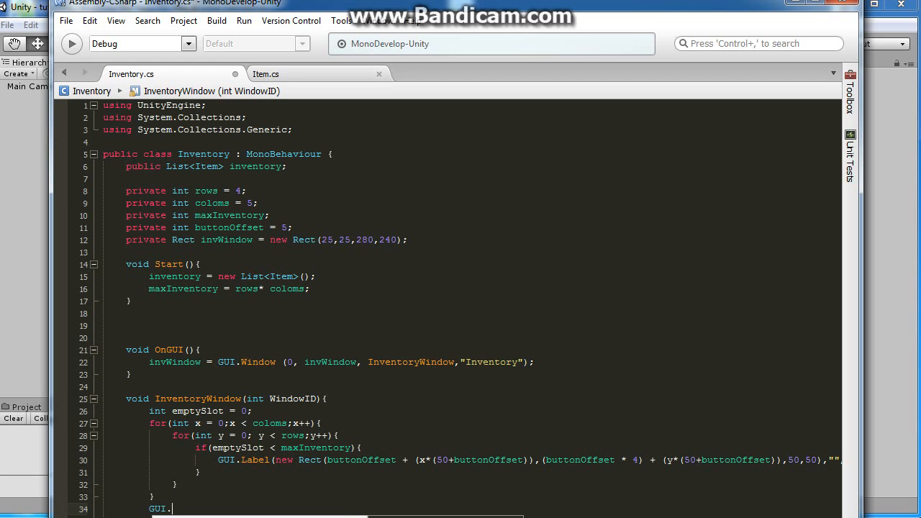
type("DragWindow")
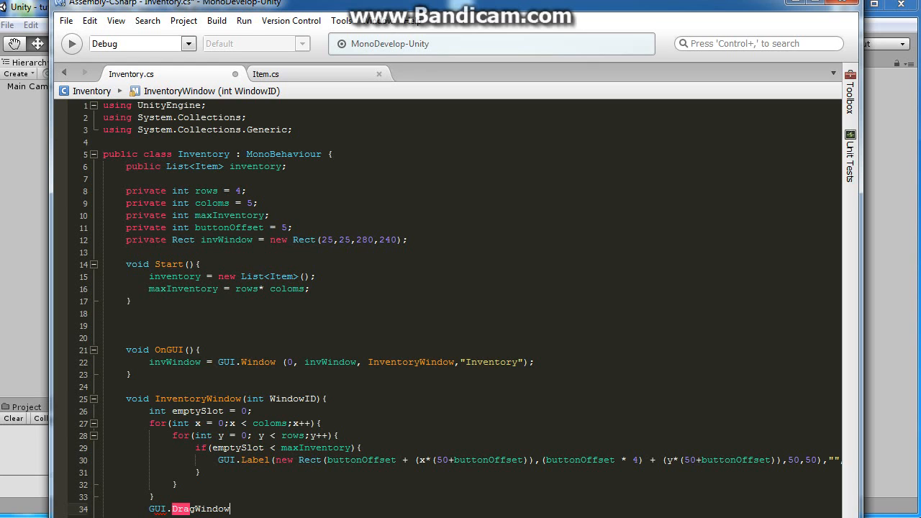
type("(")
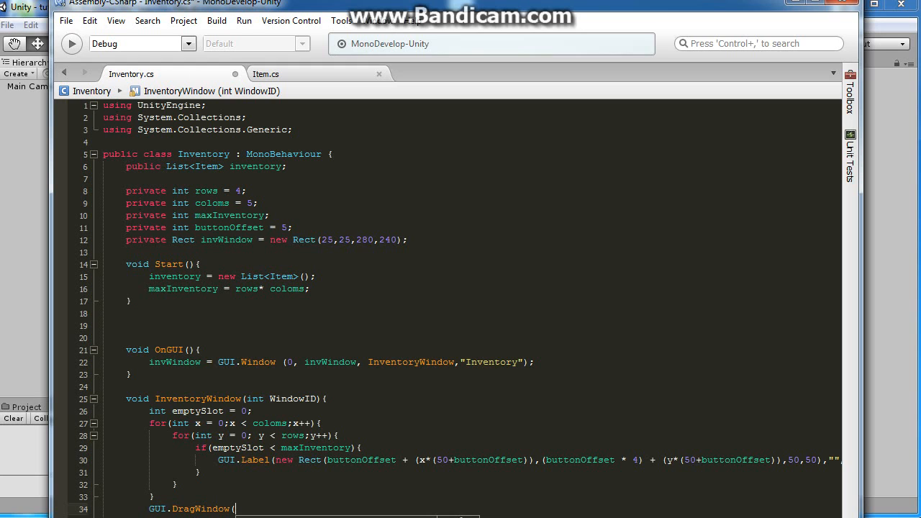
type("0")
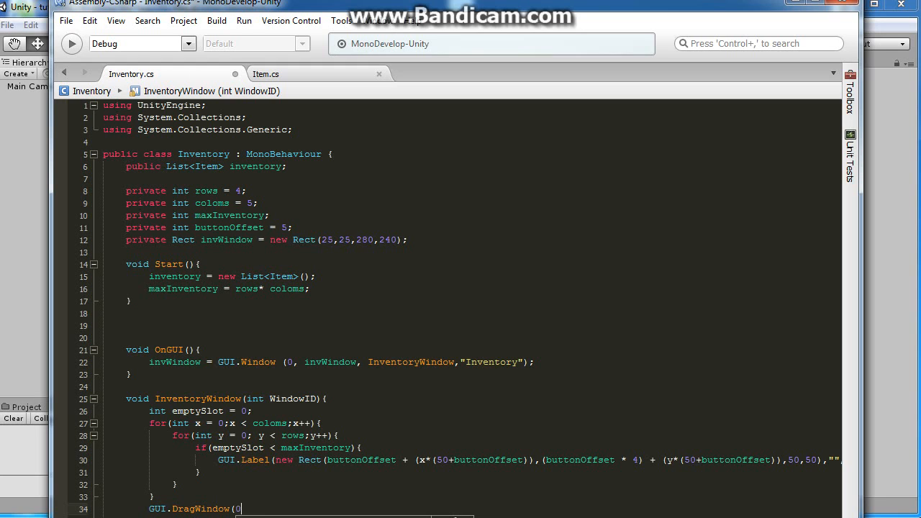
type("0,")
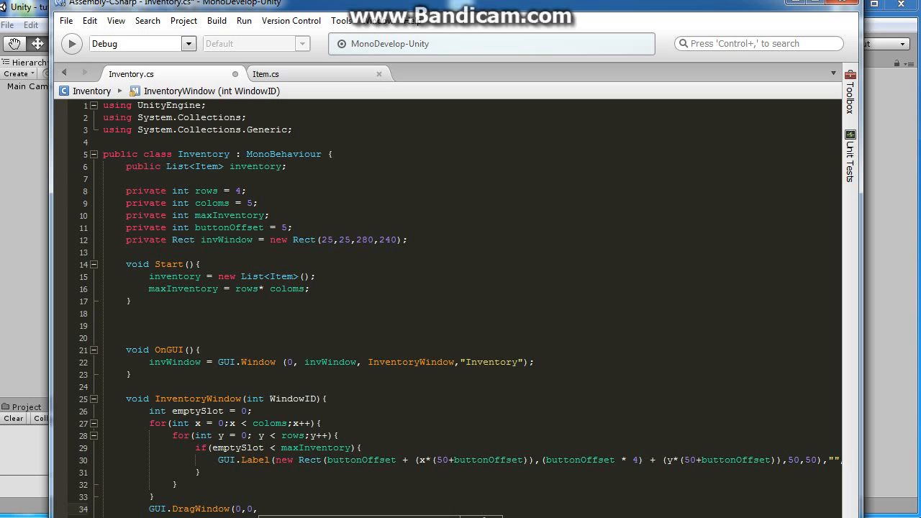
type("1")
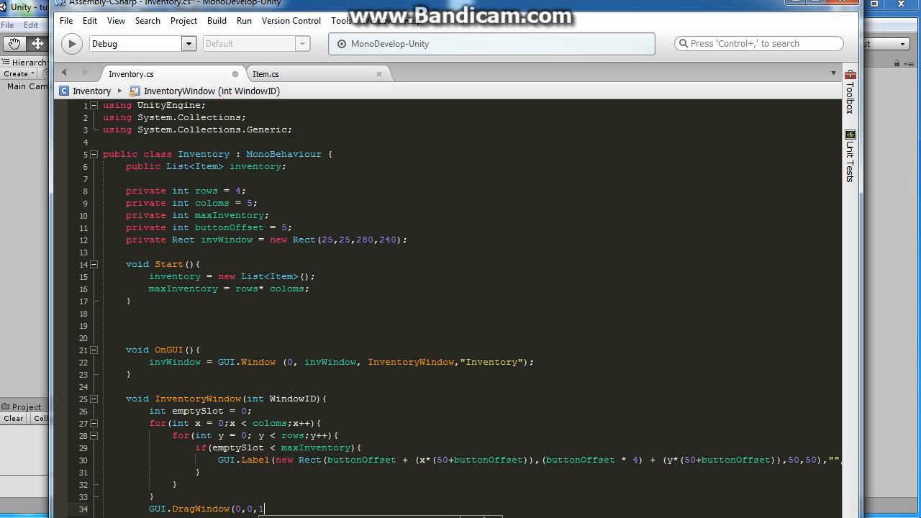
type("0000")
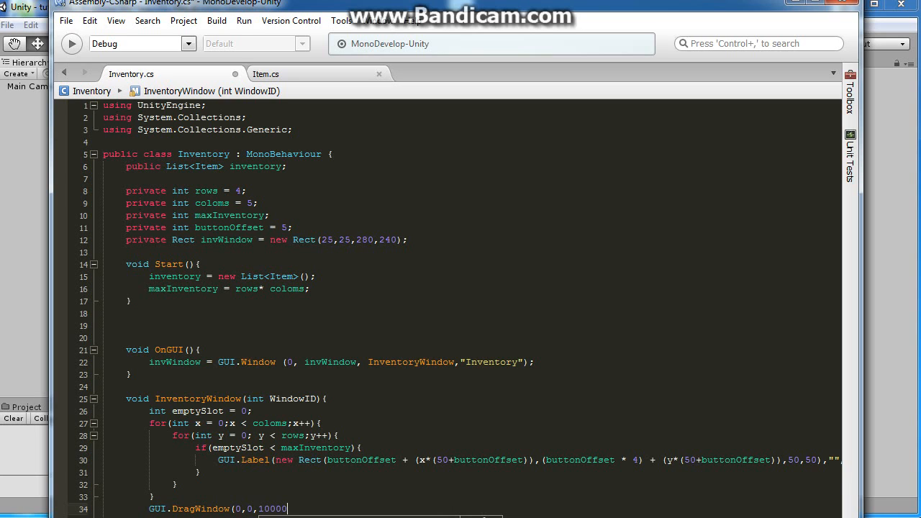
type("0")
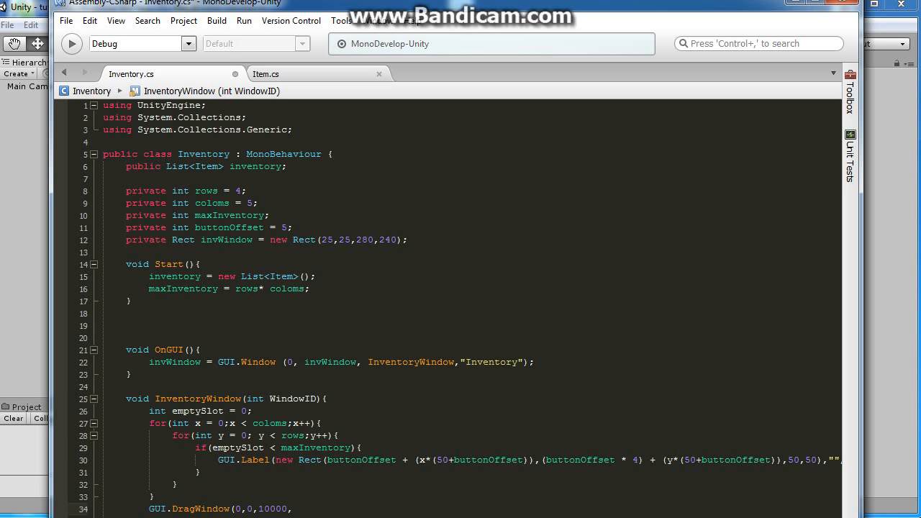
type("20")
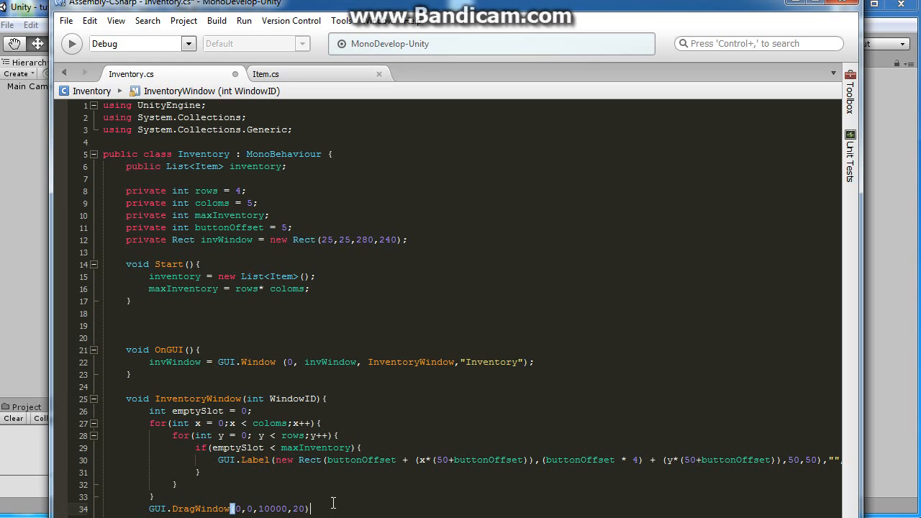
double_click(273, 509)
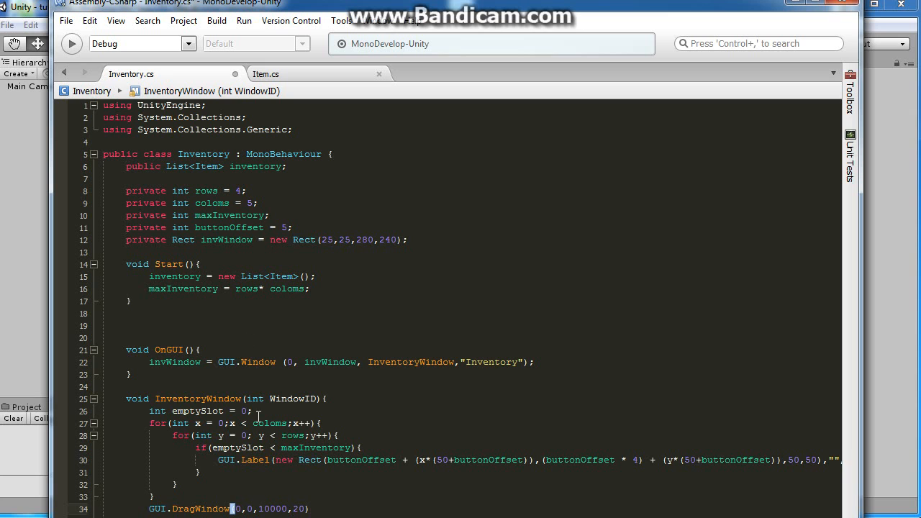
Step: Save all edited scripts via File > Save All and switch back to Unity
left_click(66, 20)
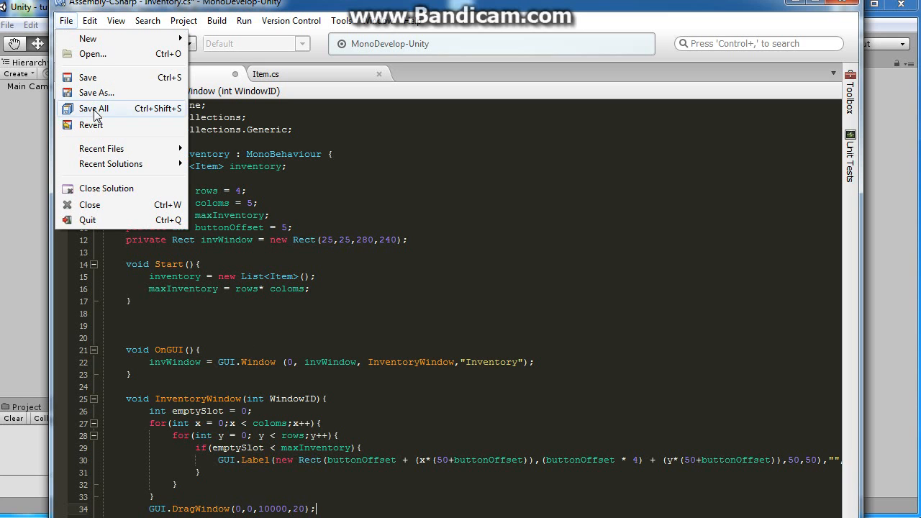
left_click(93, 109)
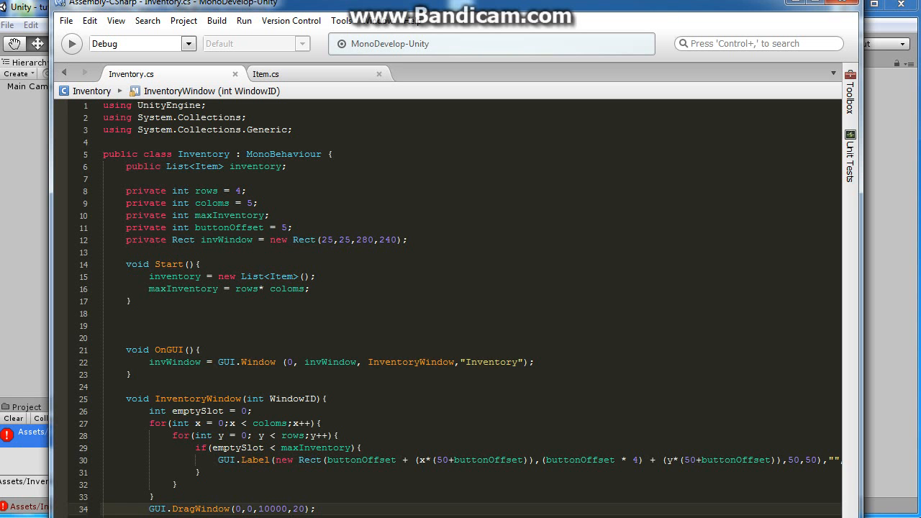
left_click(276, 510)
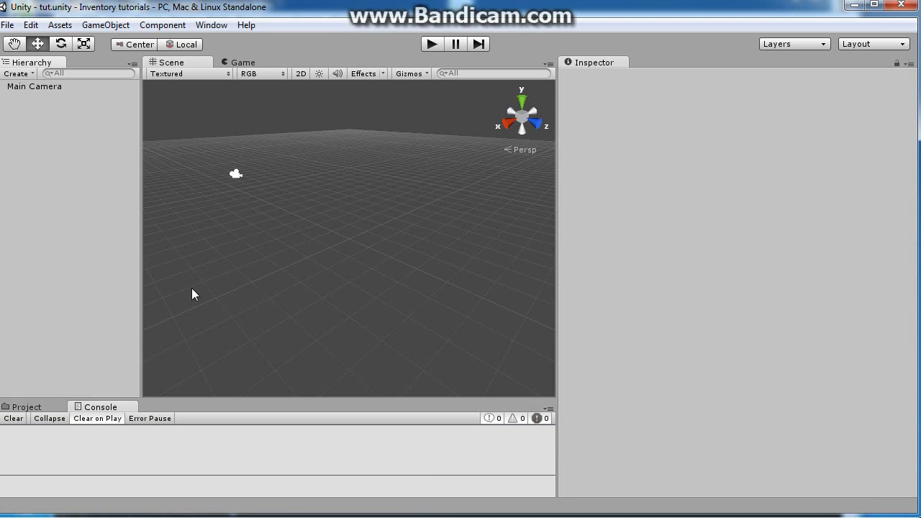
Step: Play the scene to test dragging the Inventory window by its title strip
left_click(431, 43)
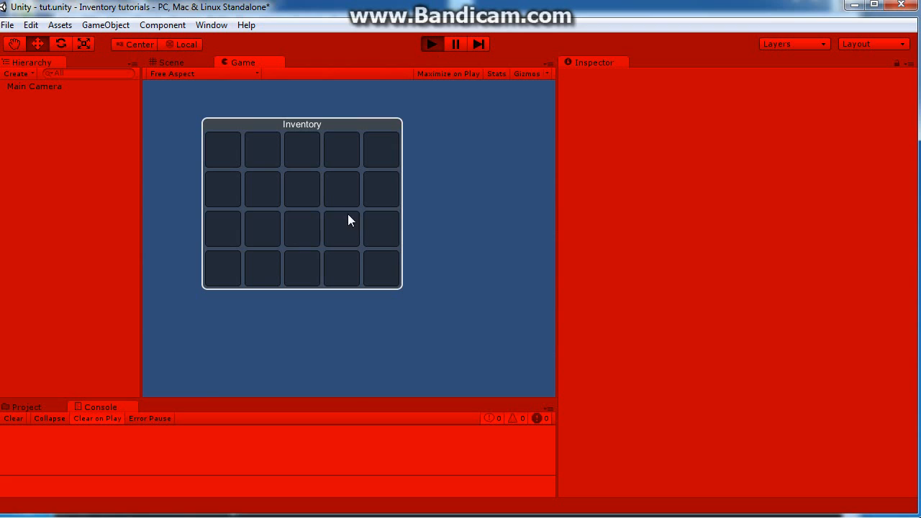
mouse_move(403, 45)
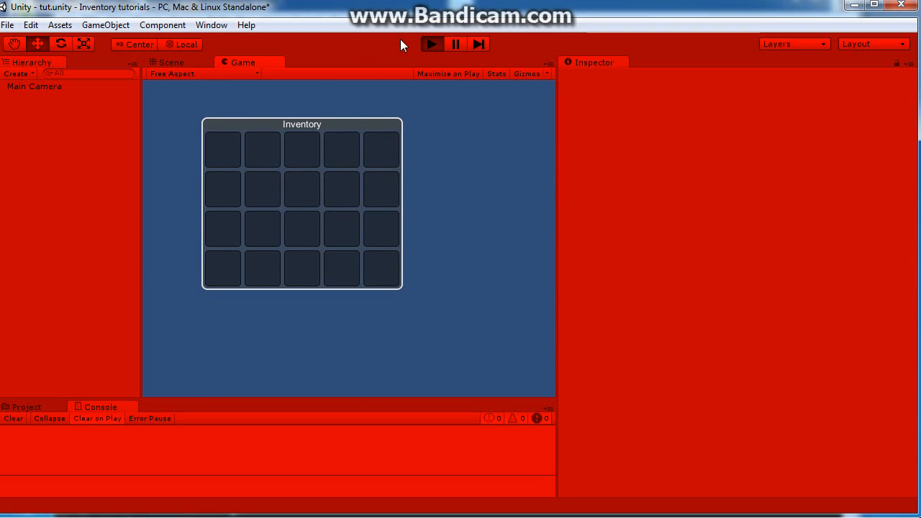